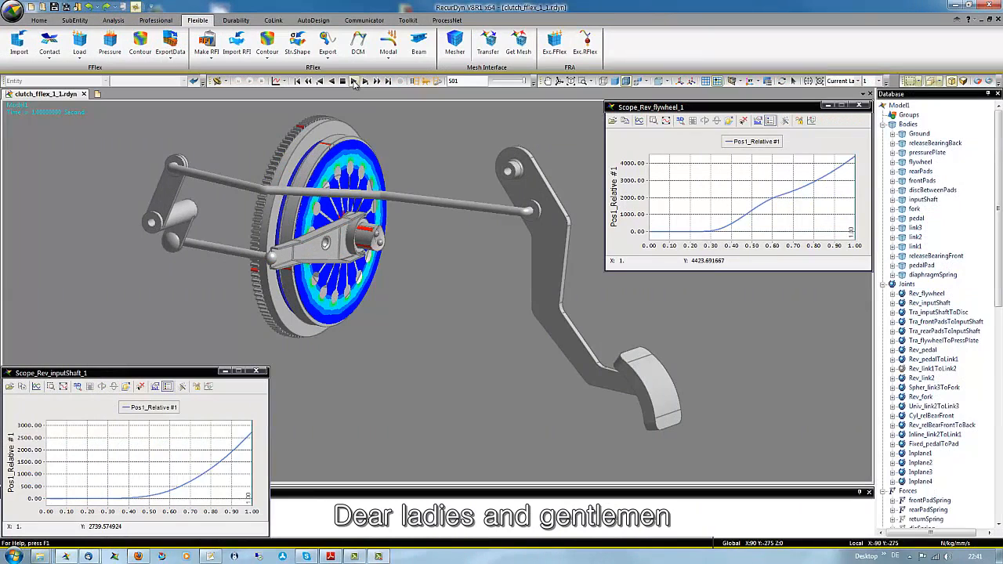
- Replay the clutch animation to its end while both scope plots trace fully
{"action": "left_click", "coordinate": [353, 80]}
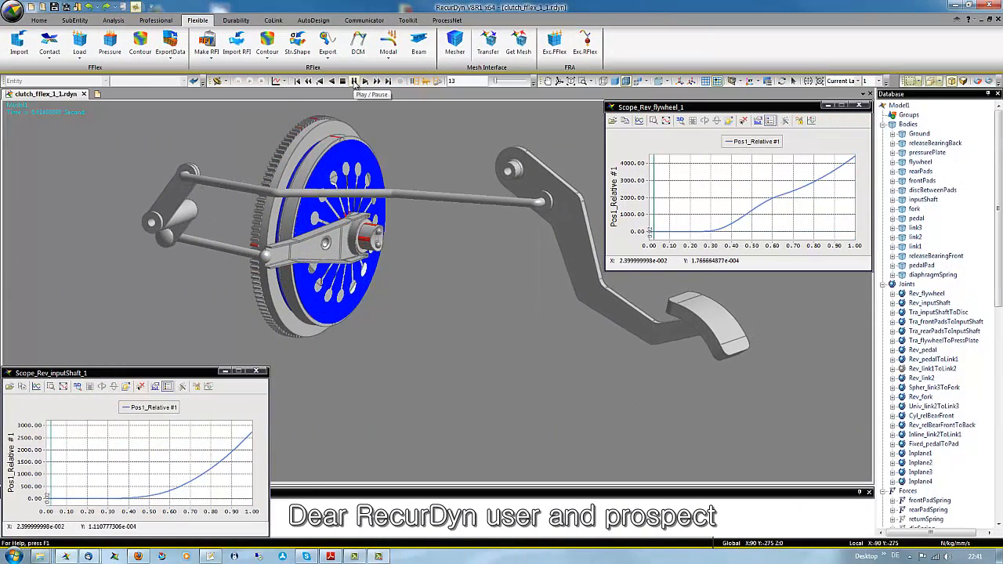
{"action": "left_click", "coordinate": [353, 80]}
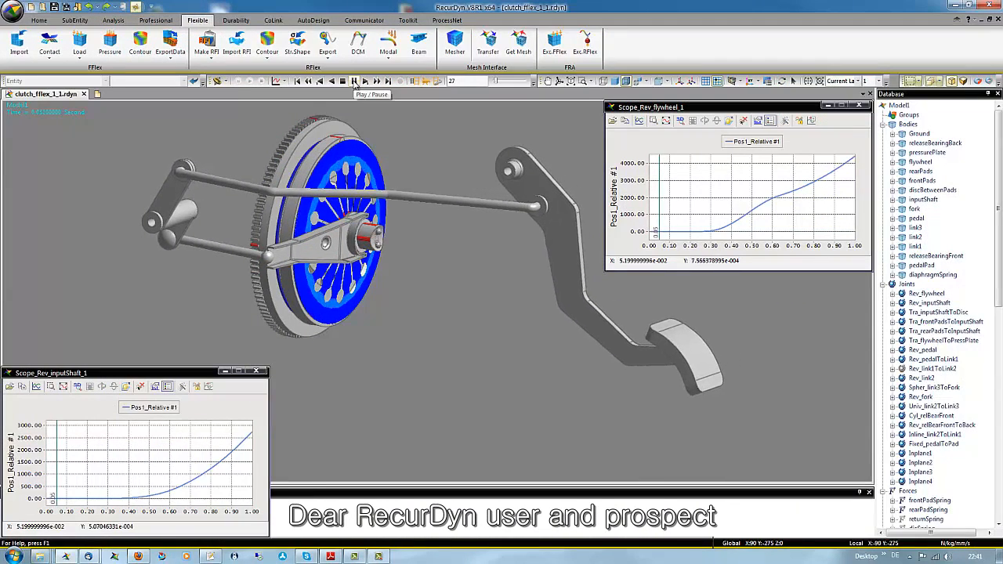
{"action": "left_click", "coordinate": [354, 80]}
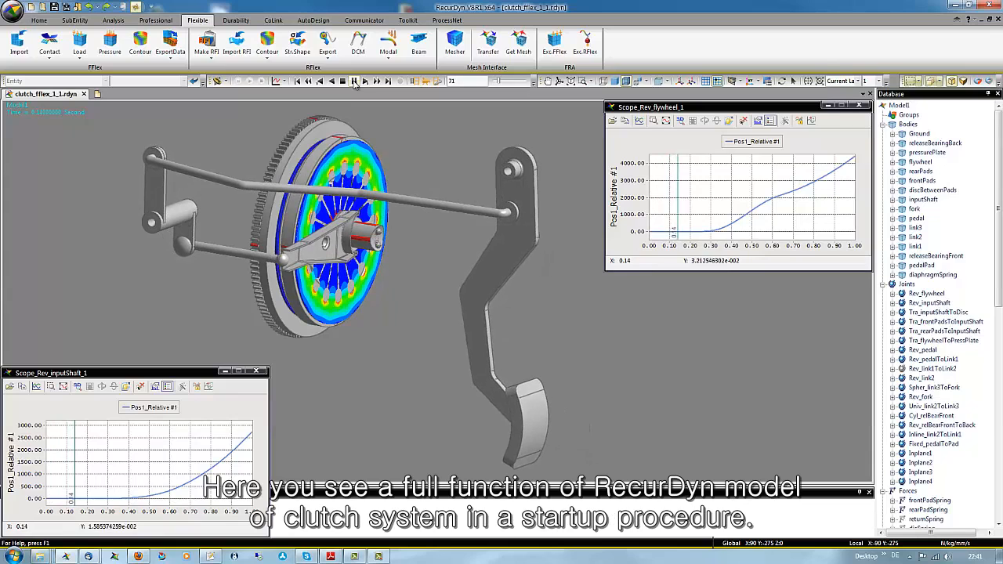
{"action": "left_click", "coordinate": [354, 80]}
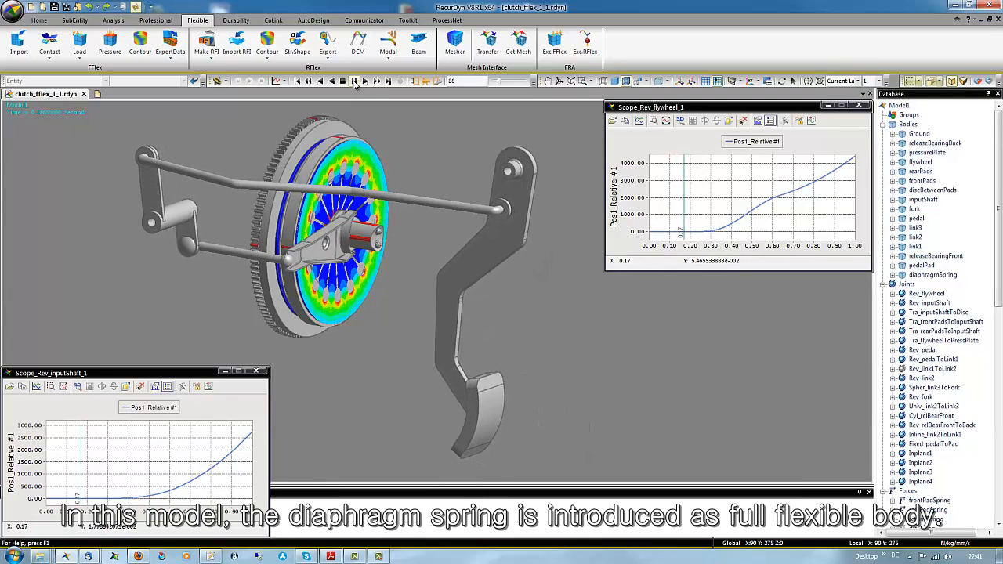
{"action": "left_click", "coordinate": [354, 81]}
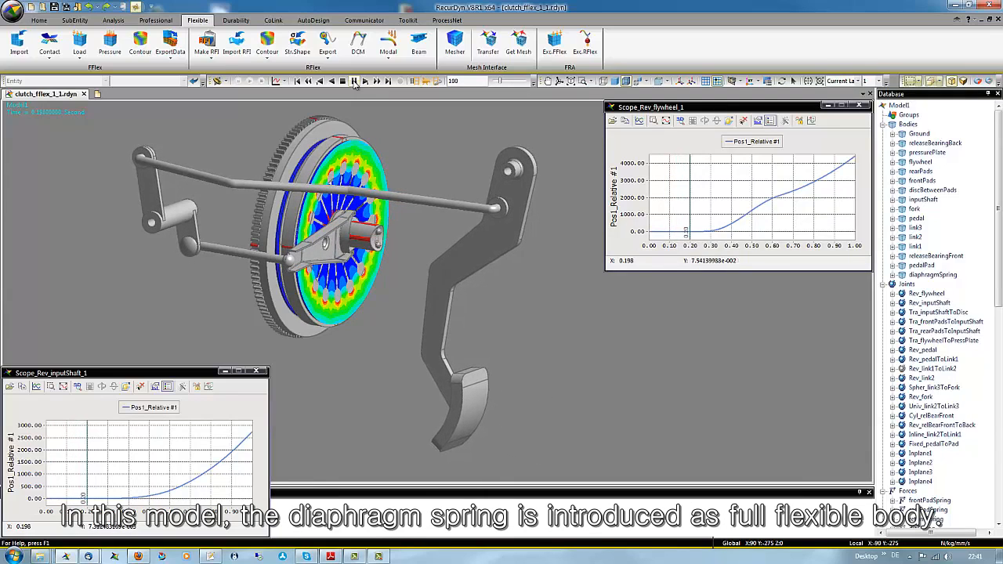
{"action": "left_click", "coordinate": [354, 81]}
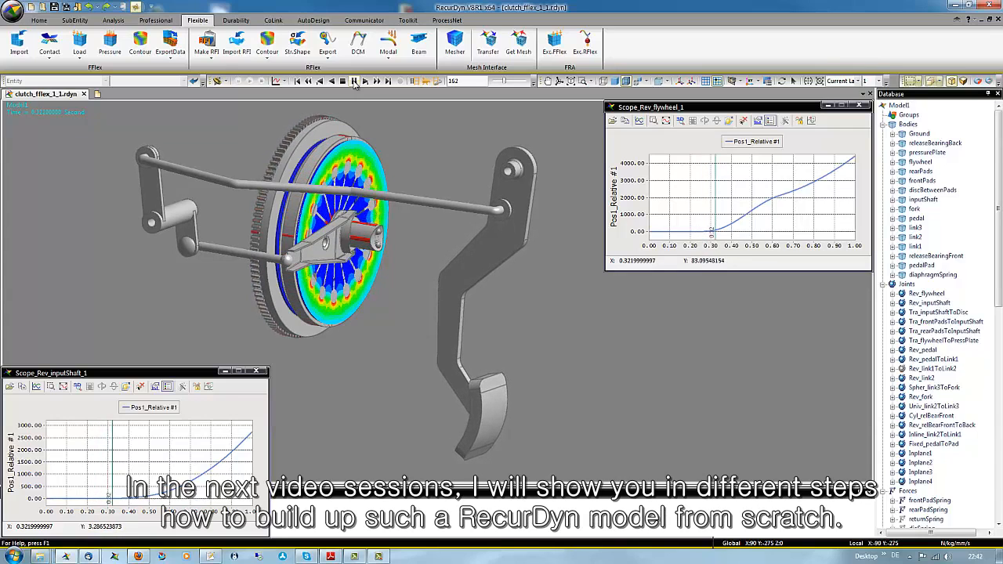
{"action": "left_click", "coordinate": [353, 81]}
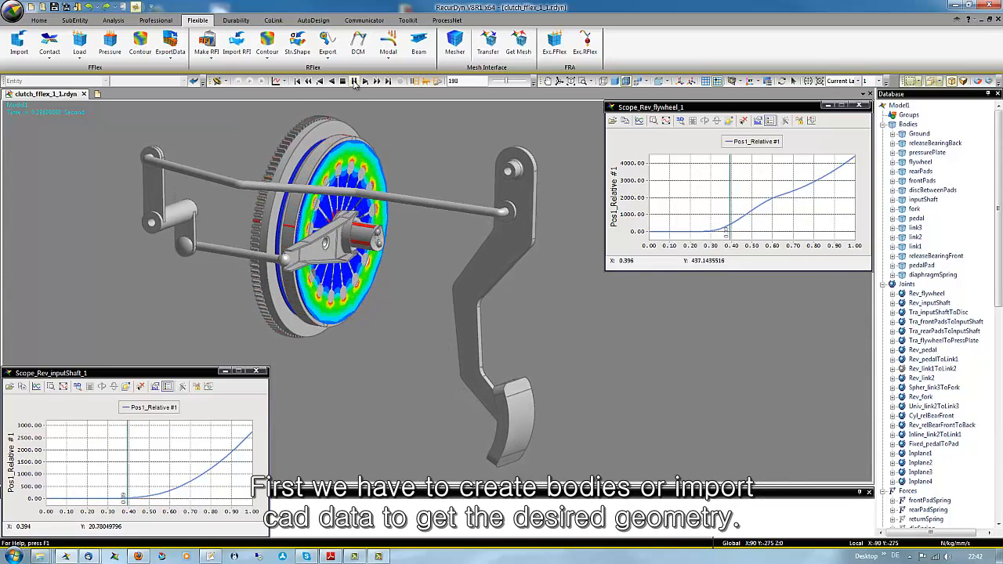
{"action": "left_click", "coordinate": [355, 81]}
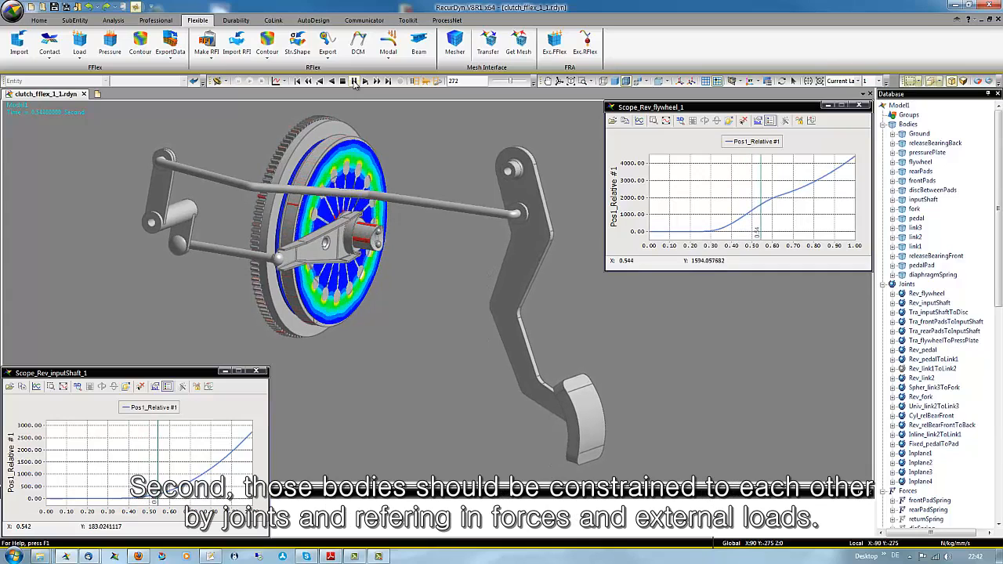
{"action": "left_click", "coordinate": [353, 81]}
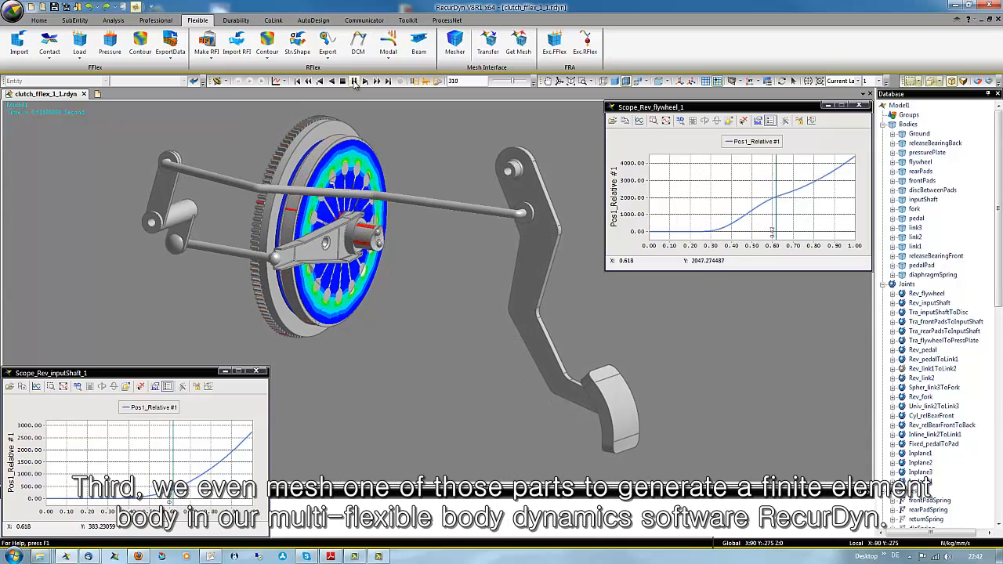
{"action": "left_click", "coordinate": [354, 81]}
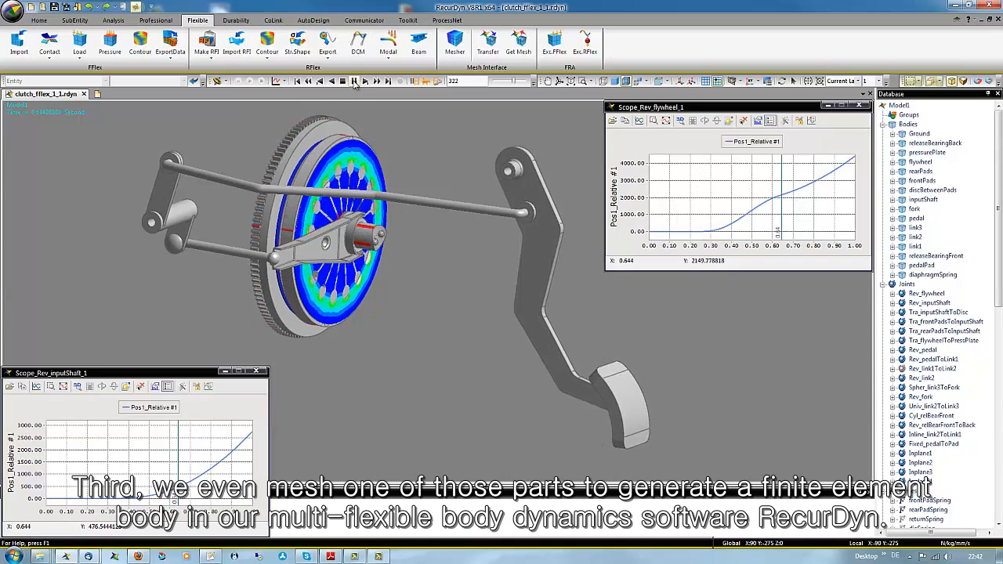
{"action": "left_click", "coordinate": [354, 81]}
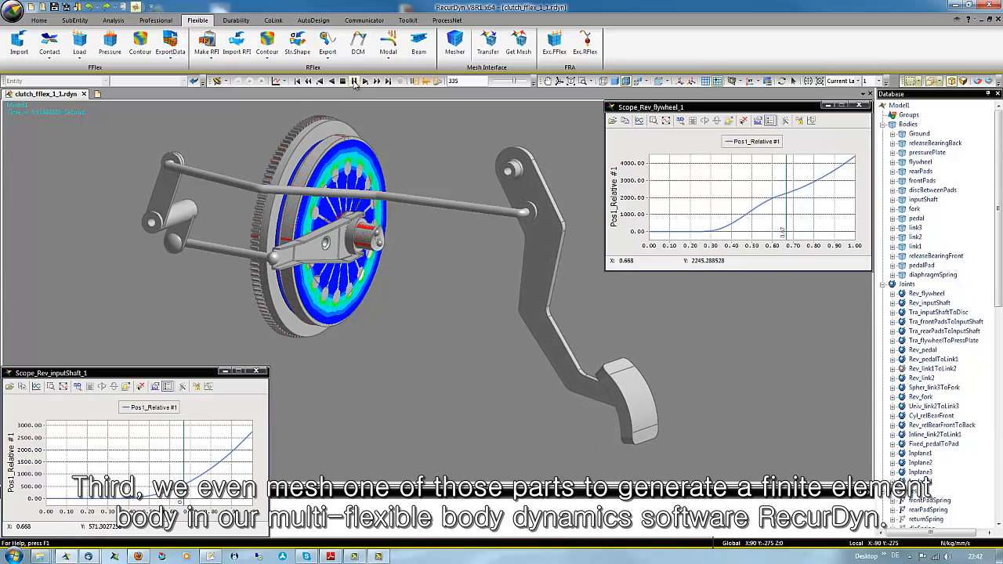
{"action": "left_click", "coordinate": [353, 80]}
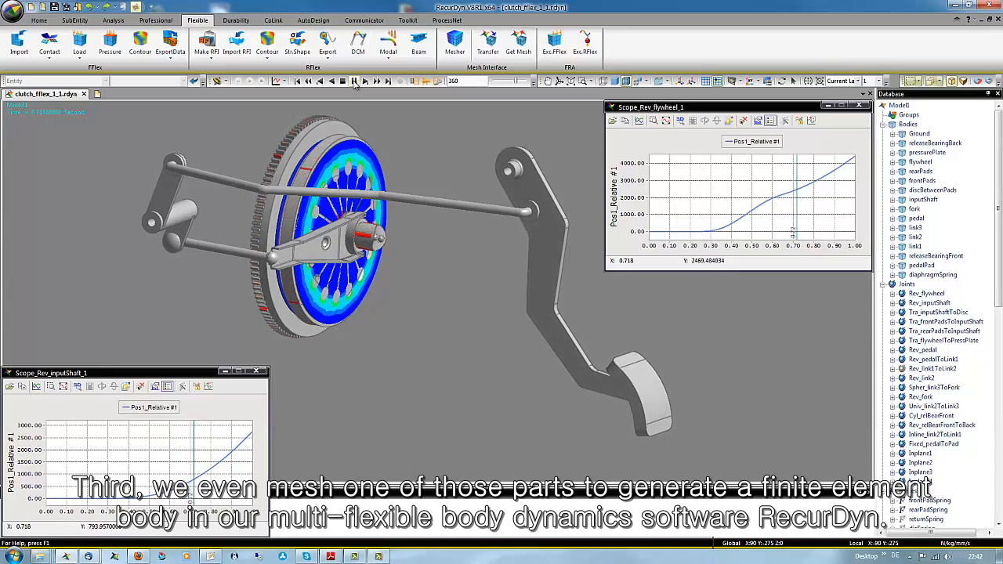
{"action": "left_click", "coordinate": [354, 80]}
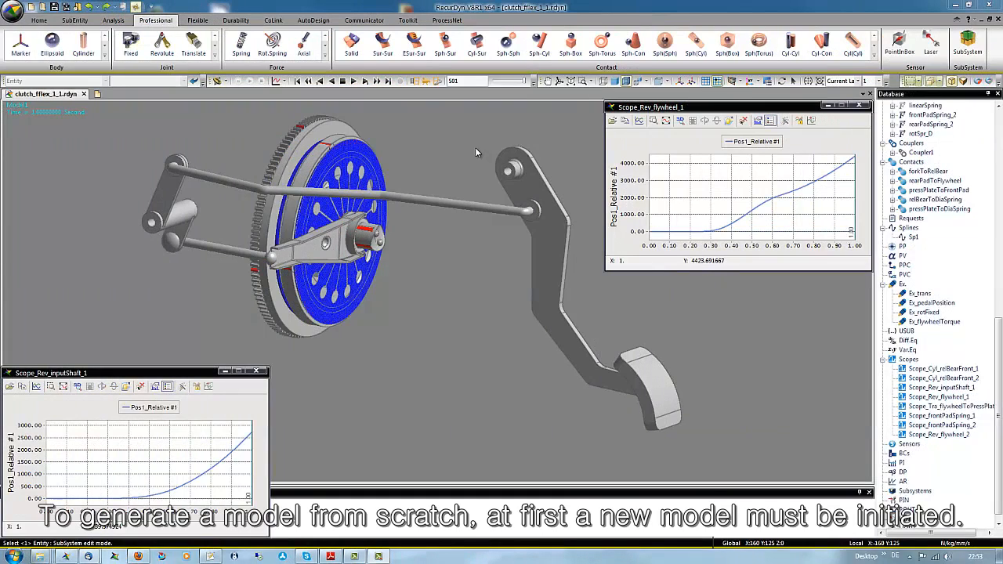
{"action": "mouse_move", "coordinate": [93, 103]}
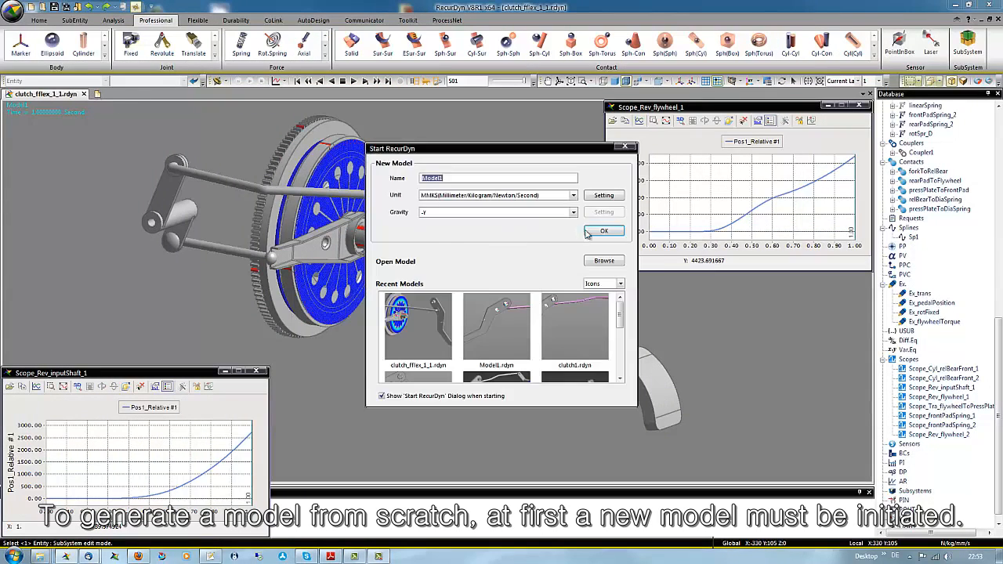
- Confirm the new model Model1 with MMKS units and gravity along -Y
{"action": "left_click", "coordinate": [603, 230]}
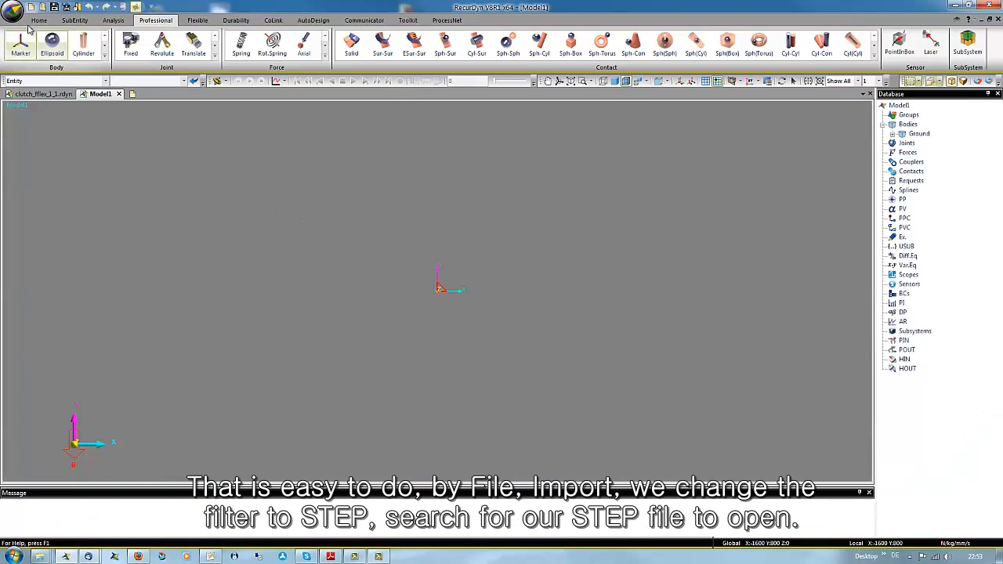
- Start a CAD import filtered to STEP (AP203, AP214) files, browsing up to the parent folder
{"action": "left_click", "coordinate": [13, 8]}
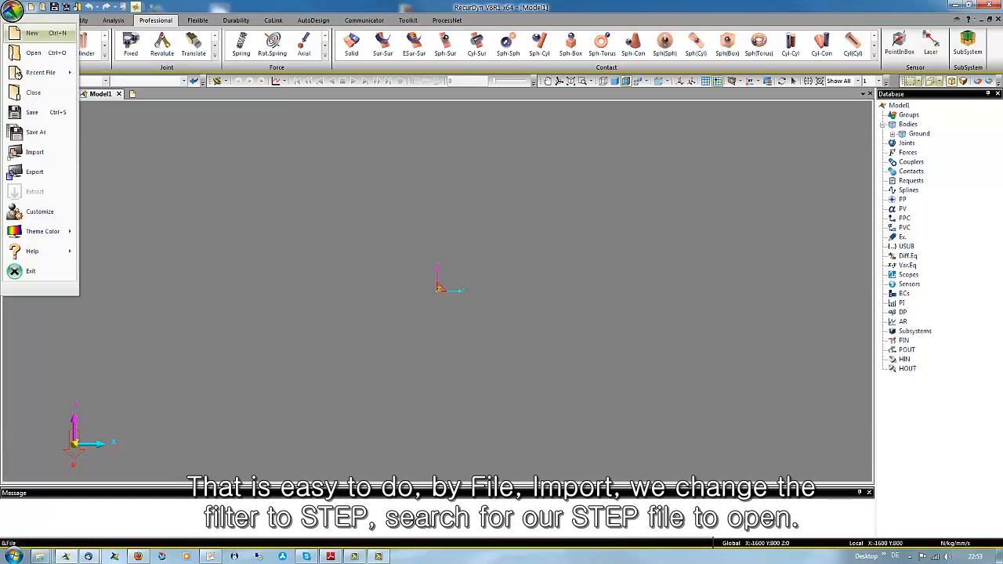
{"action": "left_click", "coordinate": [34, 152]}
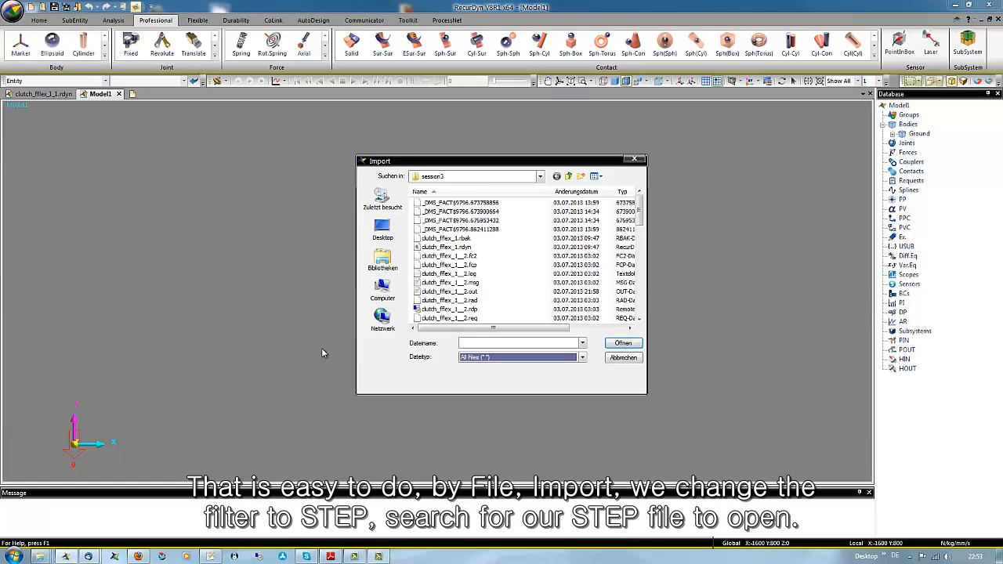
{"action": "left_click", "coordinate": [582, 357]}
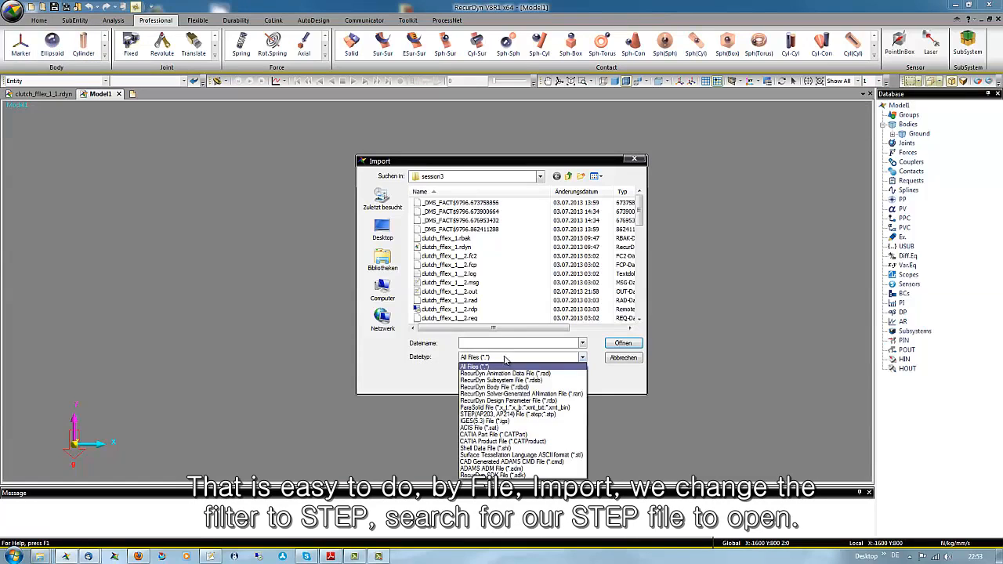
{"action": "left_click", "coordinate": [500, 408]}
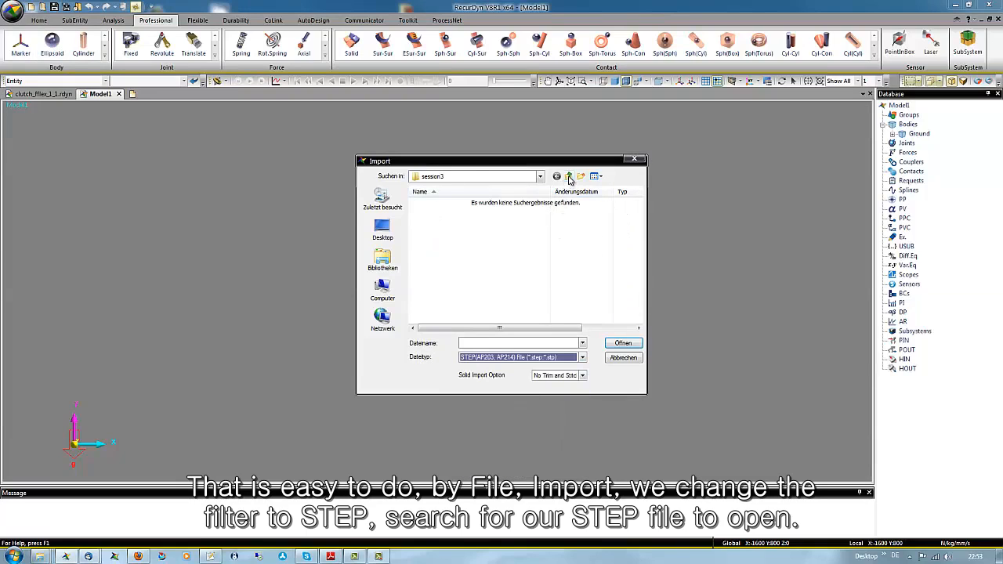
{"action": "left_click", "coordinate": [570, 176]}
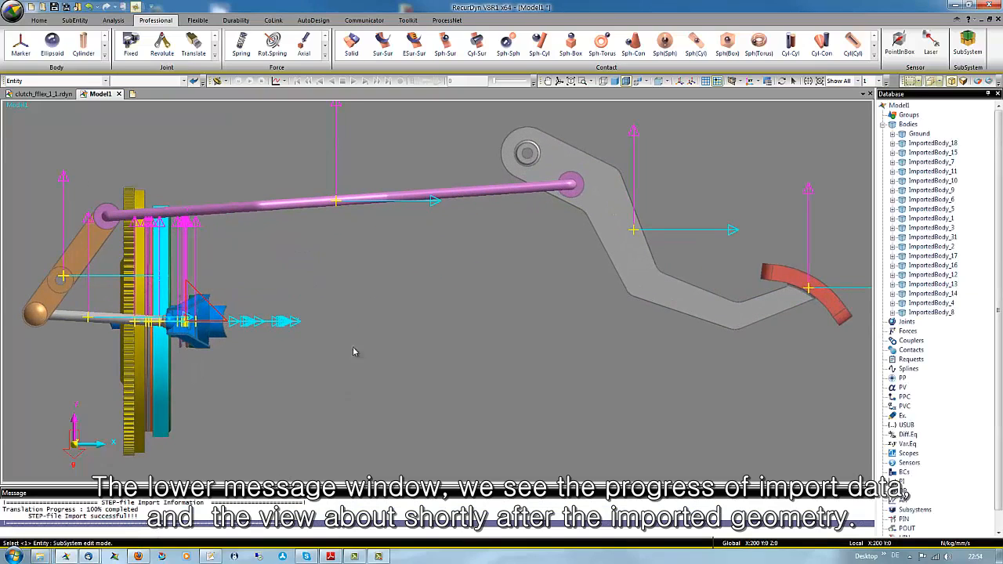
{"action": "mouse_move", "coordinate": [427, 371]}
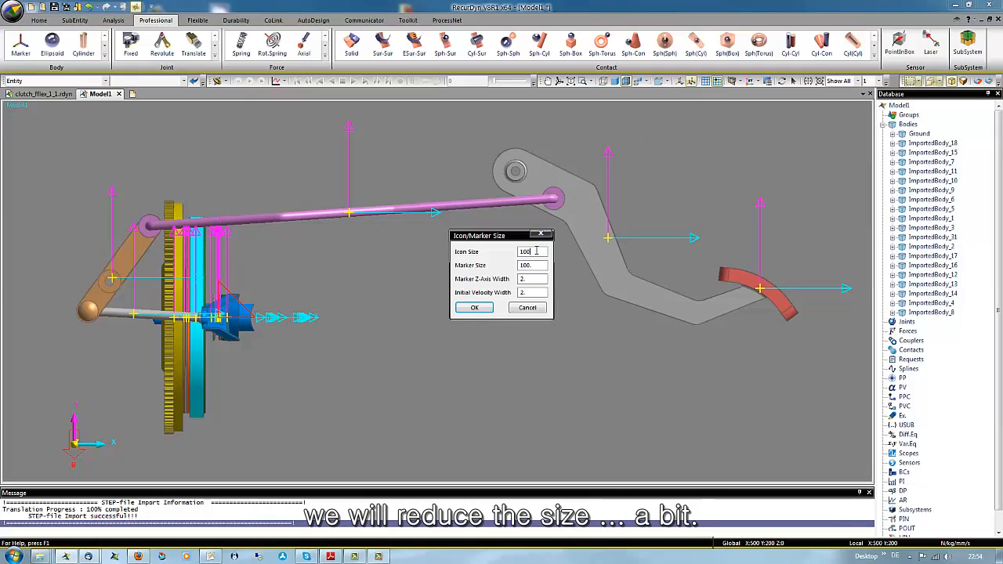
- Set the Icon/Marker Size dialog's icon size to 10
{"action": "type", "text": "10"}
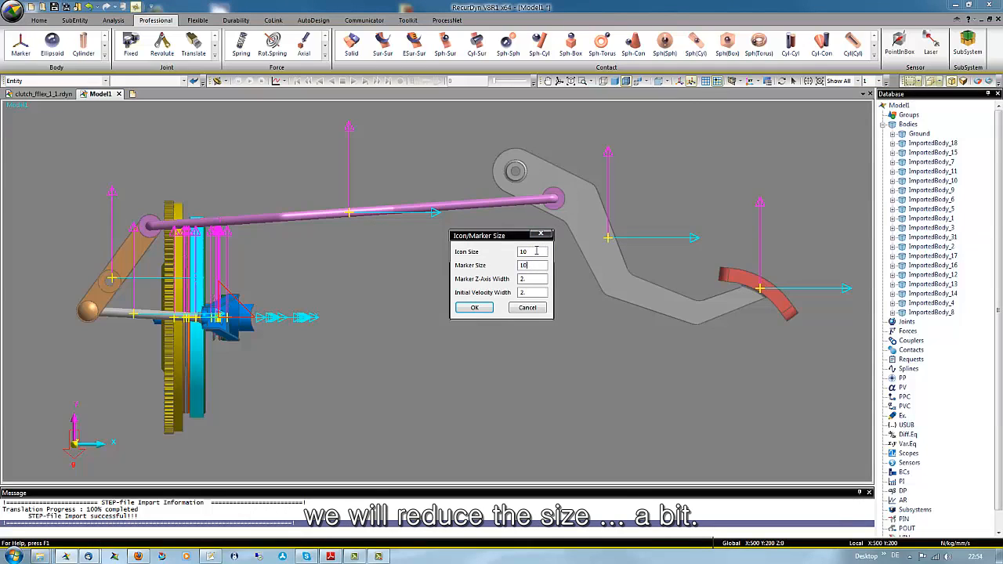
{"action": "left_click", "coordinate": [474, 307]}
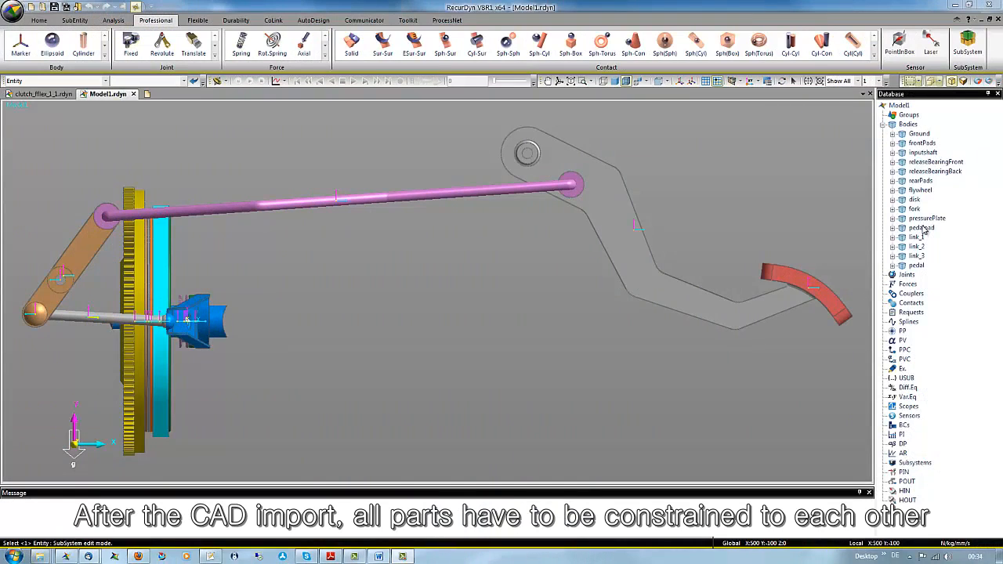
{"action": "left_click", "coordinate": [936, 162]}
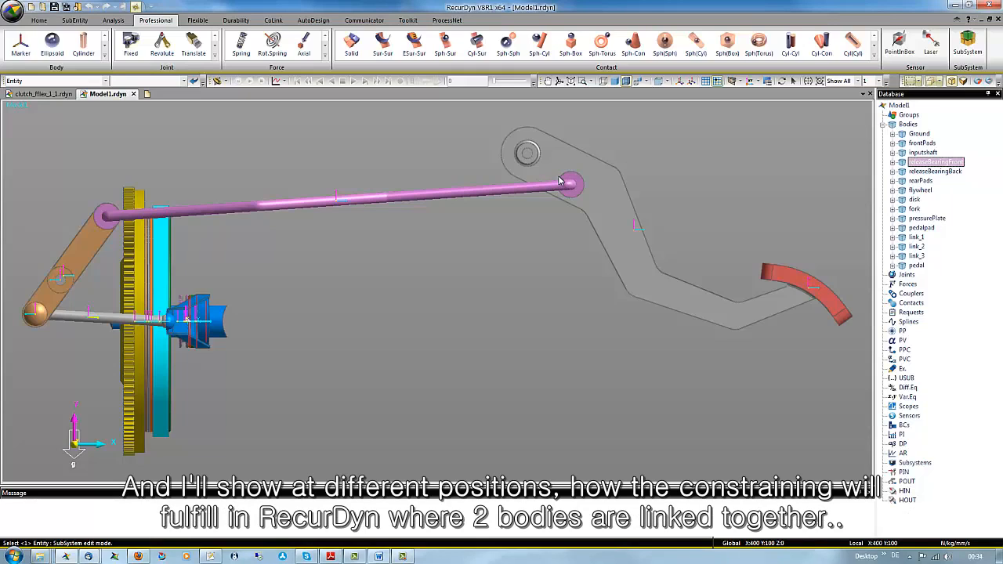
{"action": "mouse_move", "coordinate": [562, 188]}
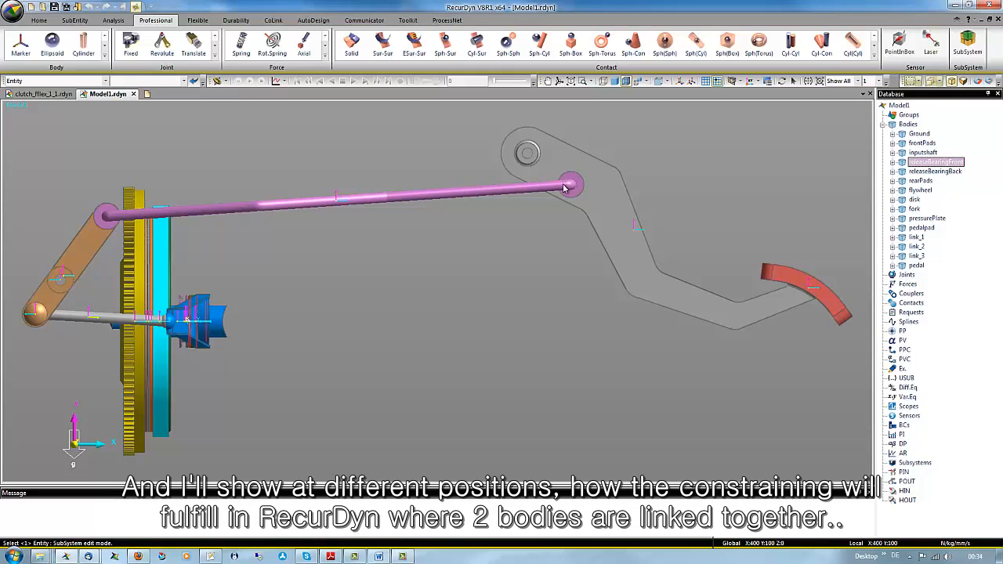
{"action": "mouse_move", "coordinate": [560, 188]}
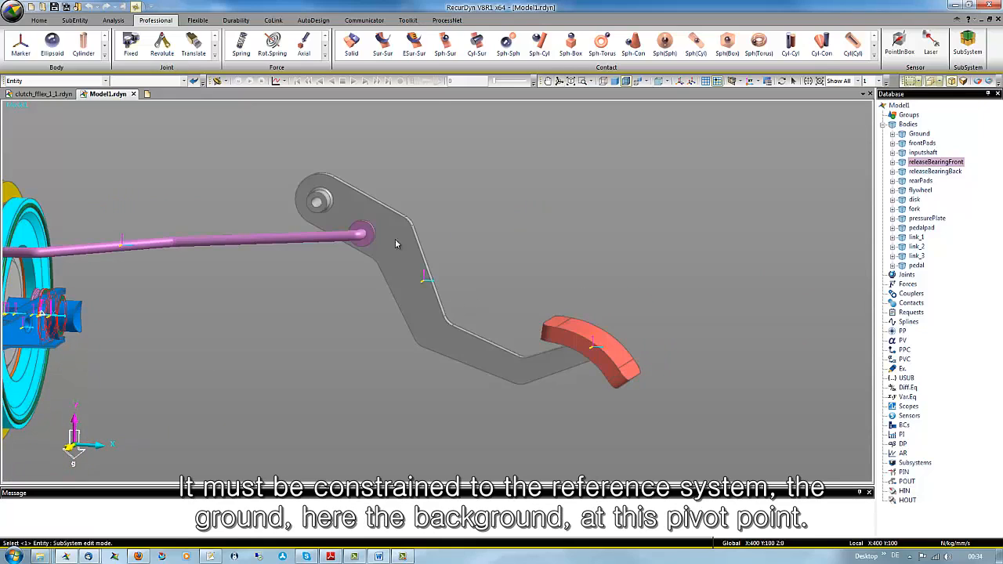
{"action": "mouse_move", "coordinate": [282, 147]}
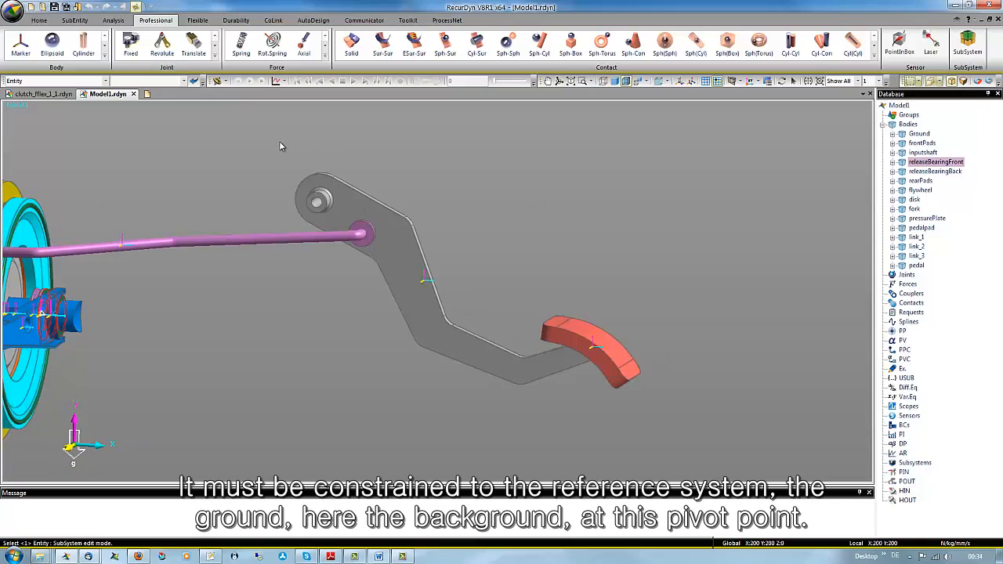
{"action": "mouse_move", "coordinate": [307, 145]}
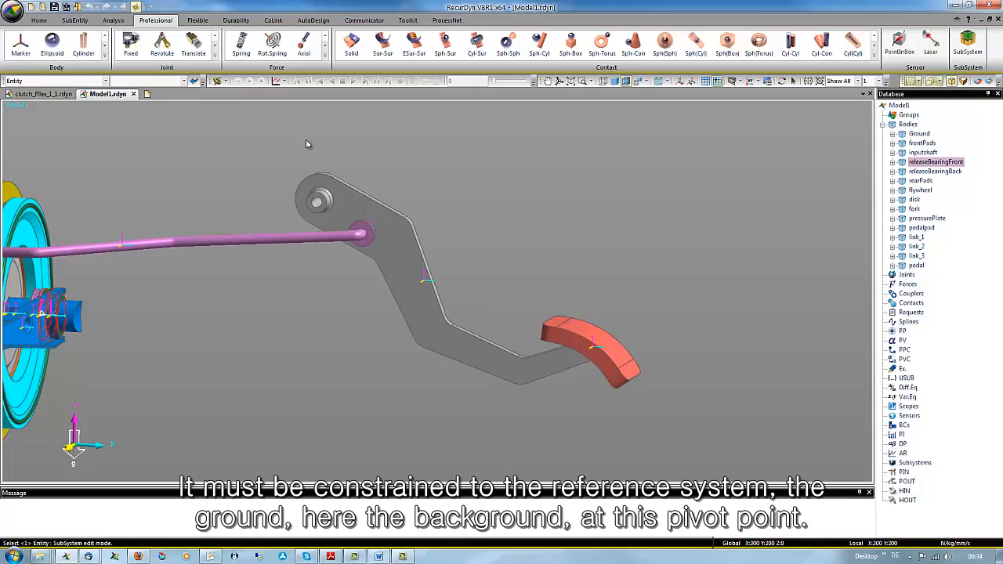
{"action": "mouse_move", "coordinate": [319, 207]}
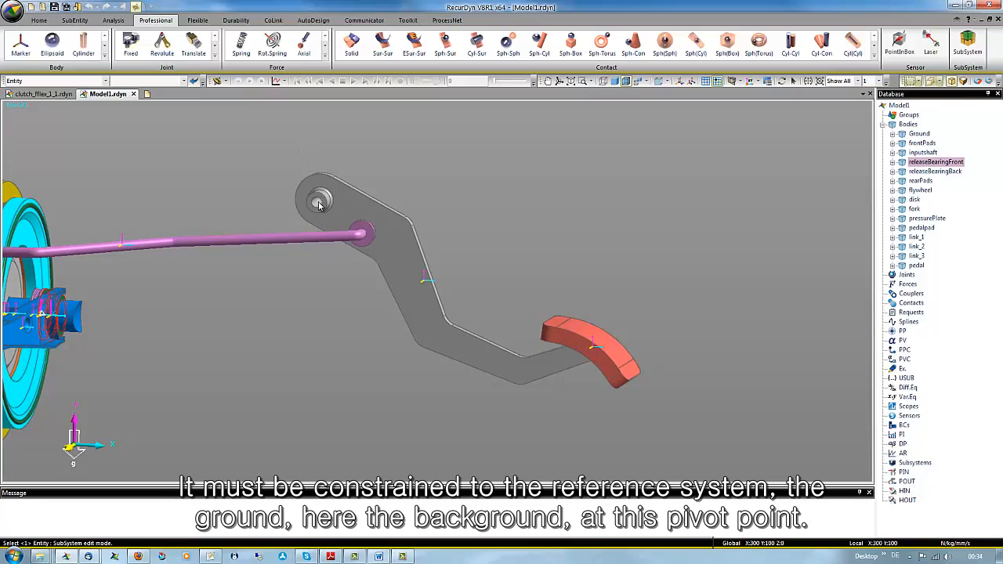
{"action": "mouse_move", "coordinate": [334, 150]}
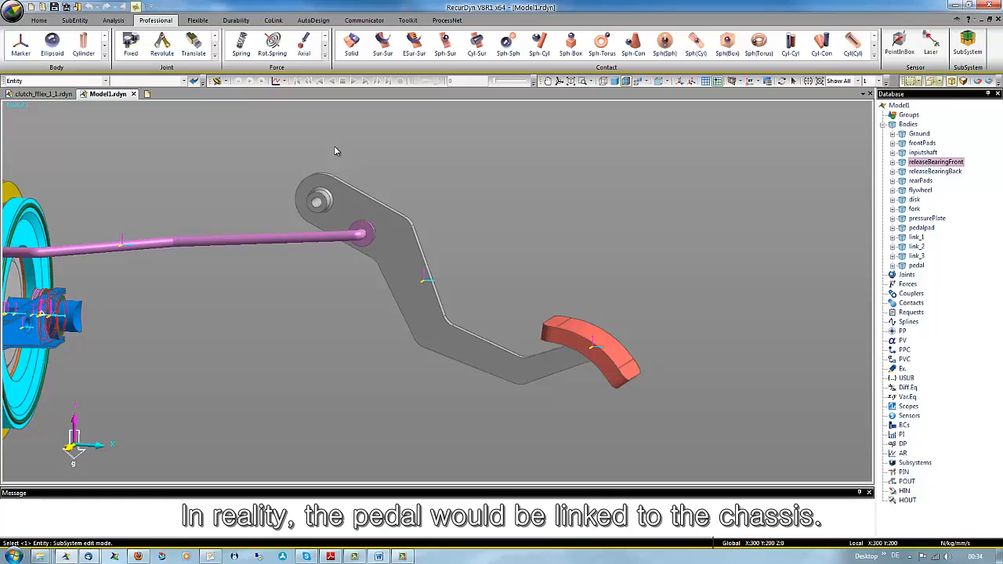
{"action": "mouse_move", "coordinate": [308, 143]}
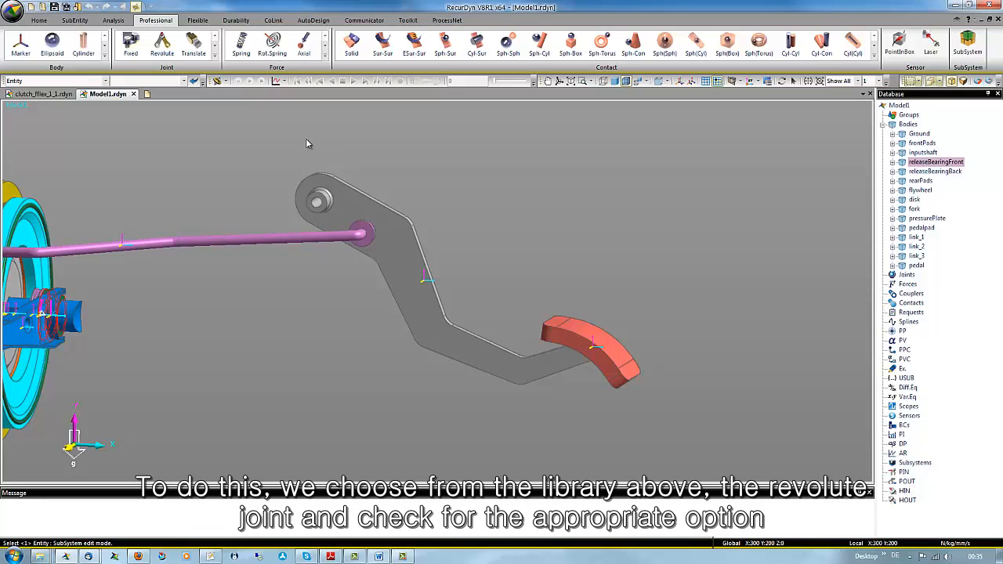
{"action": "mouse_move", "coordinate": [160, 45]}
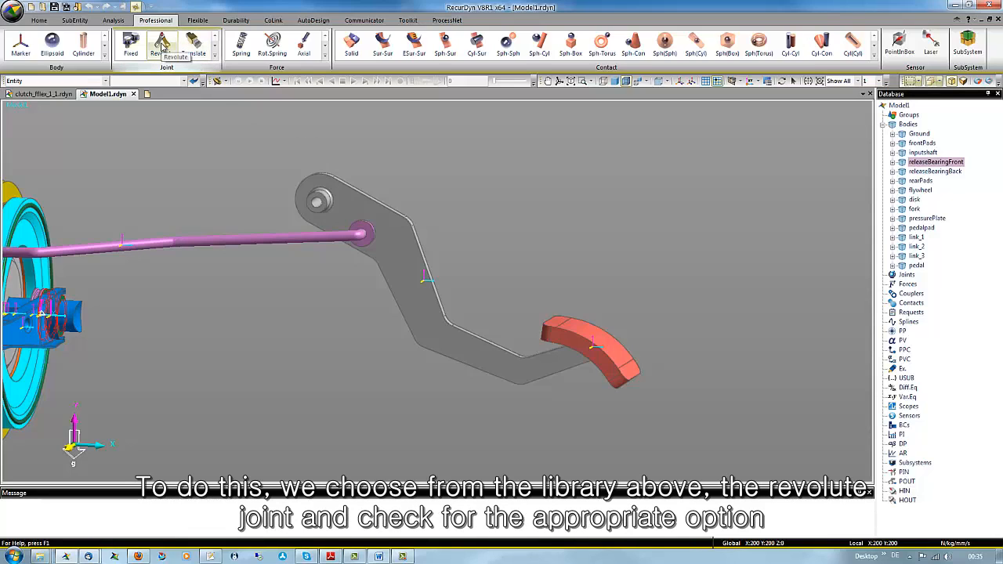
- Define a revolute joint from ground to the pedal, snapped at the pedal's upper pivot hole
{"action": "left_click", "coordinate": [161, 45]}
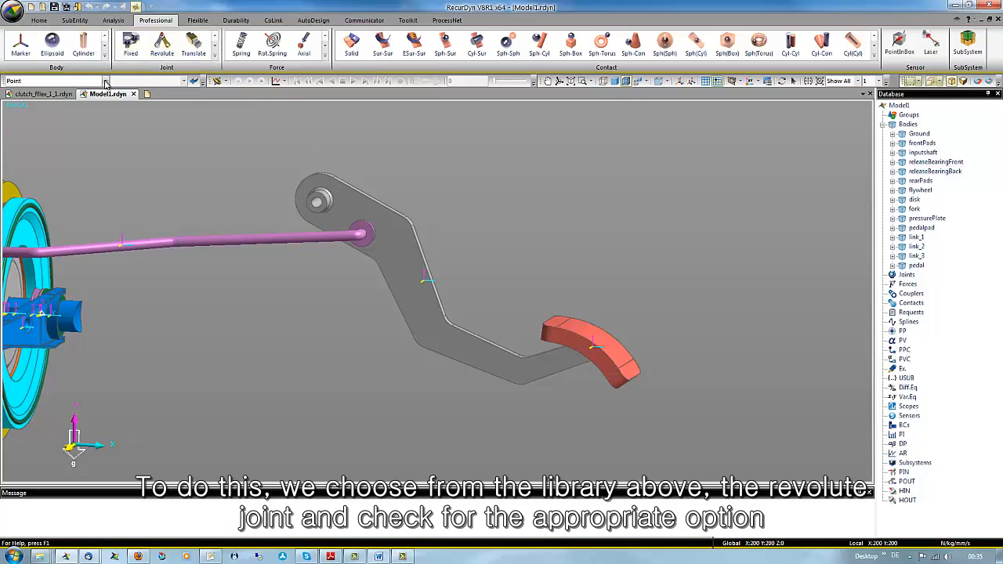
{"action": "left_click", "coordinate": [102, 81]}
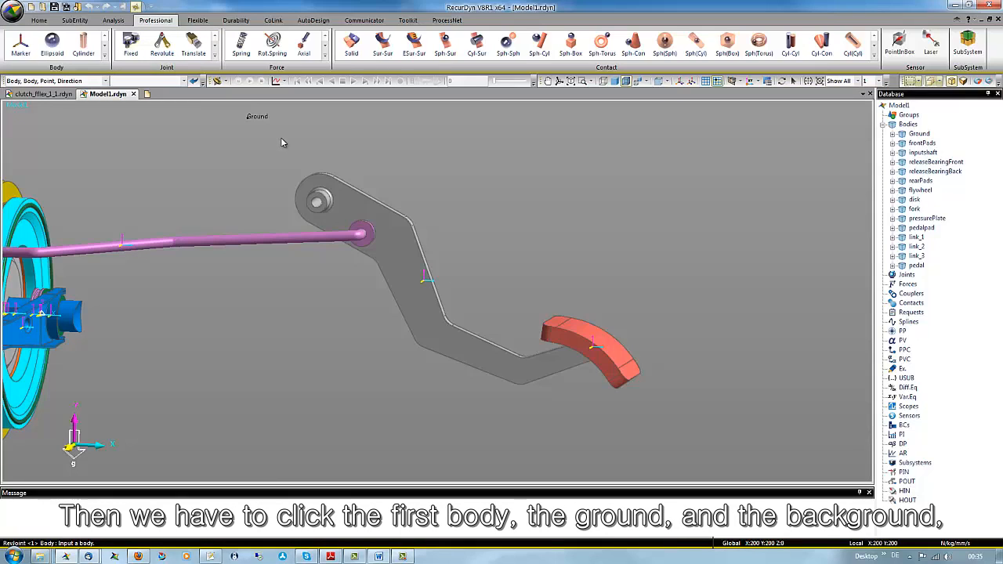
{"action": "left_click", "coordinate": [352, 212]}
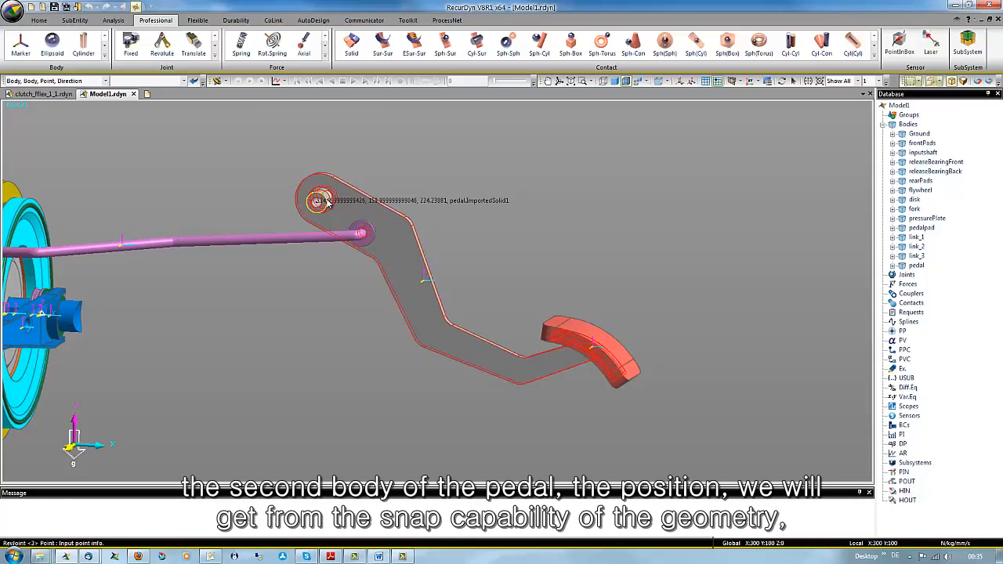
{"action": "left_click", "coordinate": [322, 200]}
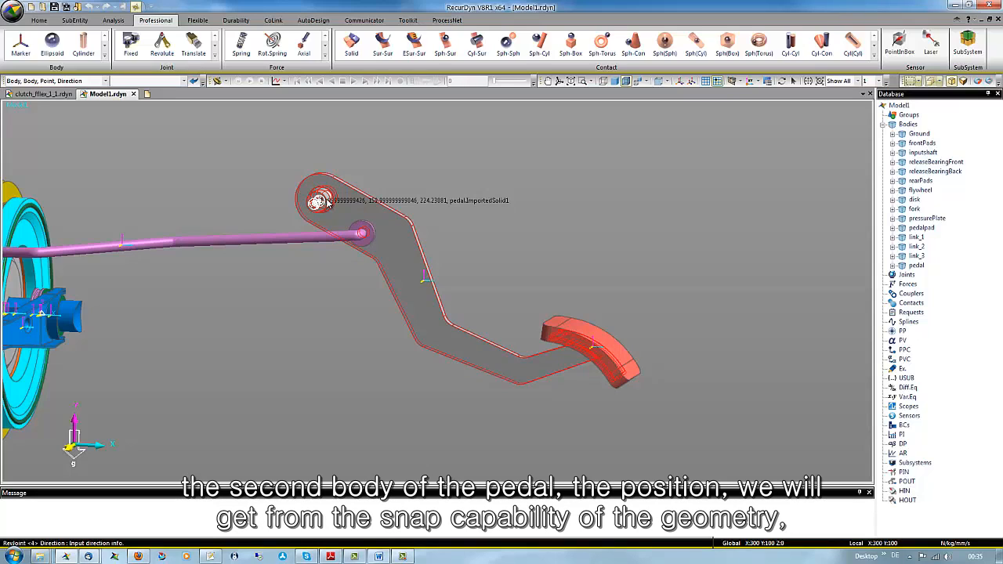
{"action": "mouse_move", "coordinate": [347, 217]}
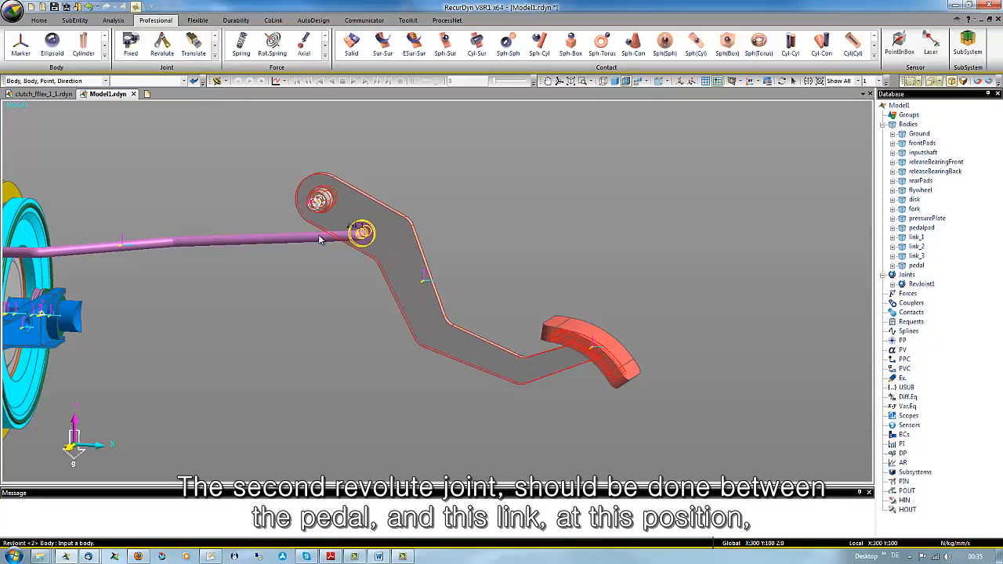
- Create RevJoint2 between the pink link and the pedal at the link's end hole
{"action": "left_click", "coordinate": [362, 232]}
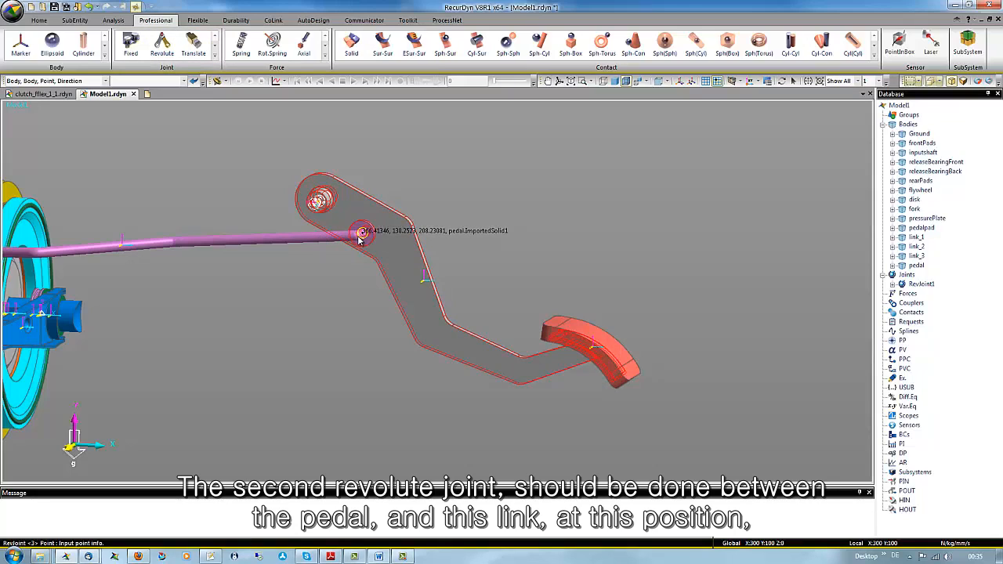
{"action": "left_click", "coordinate": [362, 232]}
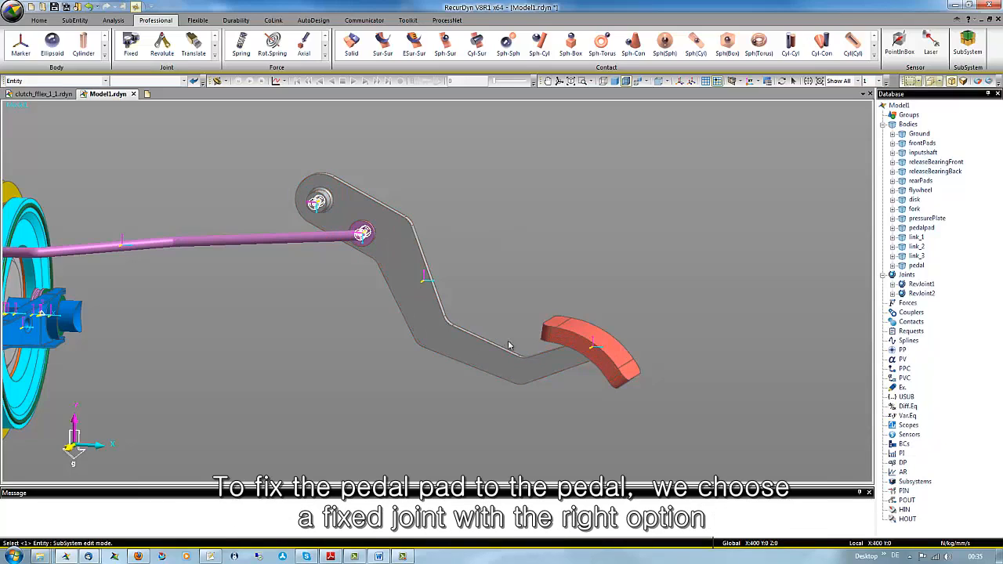
{"action": "mouse_move", "coordinate": [500, 366]}
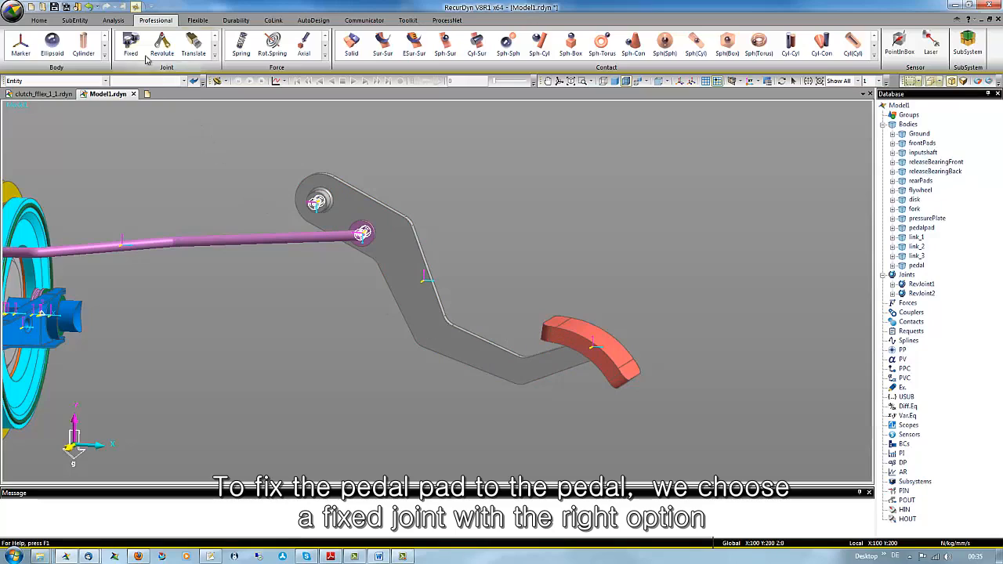
- Add fixed joint Fixed1 attaching the pedal pad to the pedal at pedalpad.CM
{"action": "left_click", "coordinate": [130, 45]}
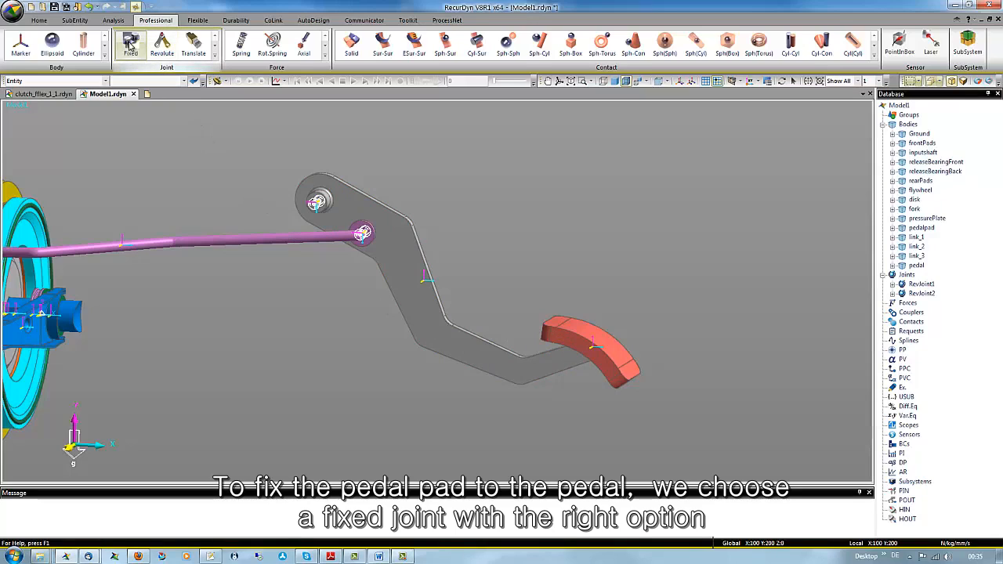
{"action": "left_click", "coordinate": [51, 81]}
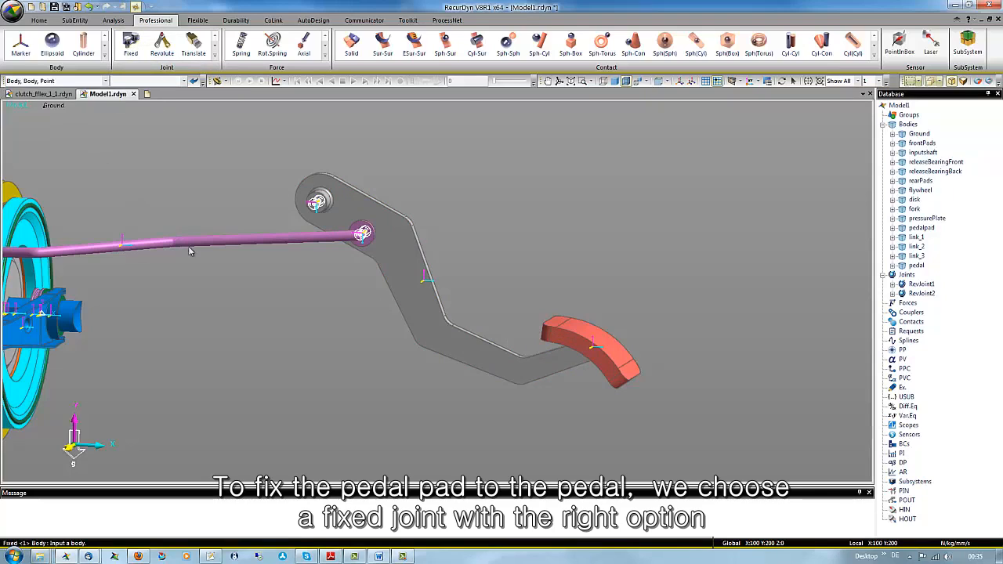
{"action": "left_click", "coordinate": [470, 352]}
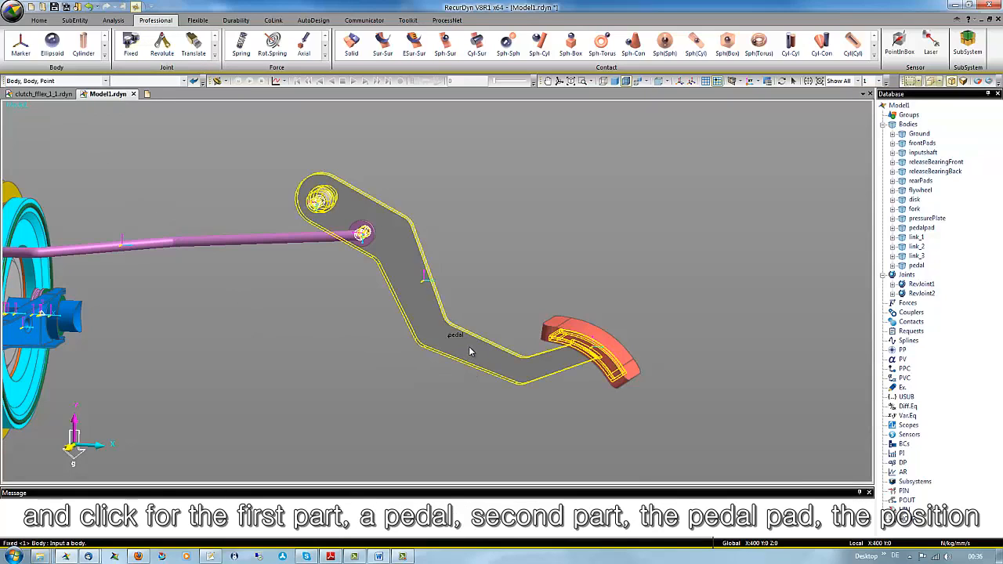
{"action": "mouse_move", "coordinate": [506, 365]}
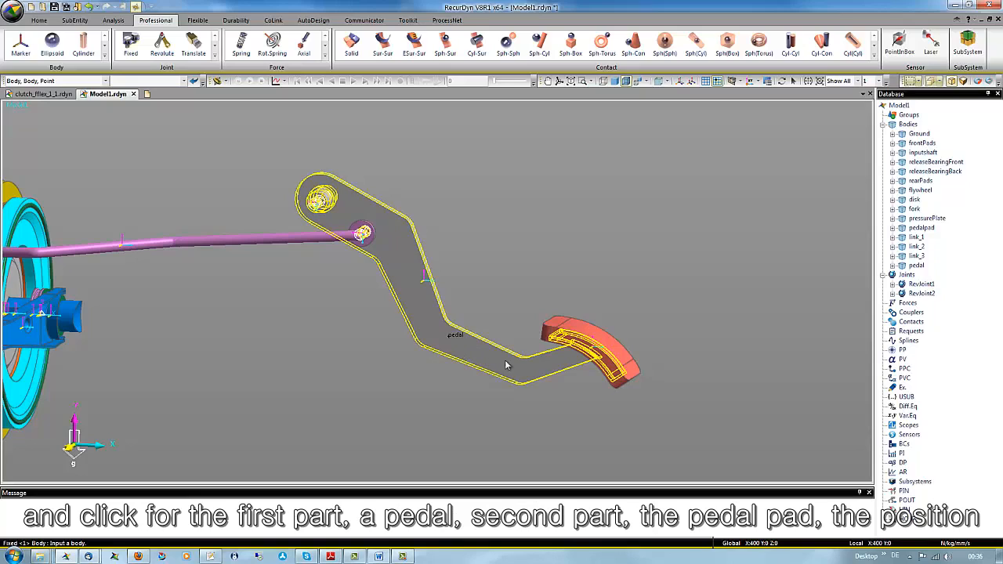
{"action": "left_click", "coordinate": [588, 353]}
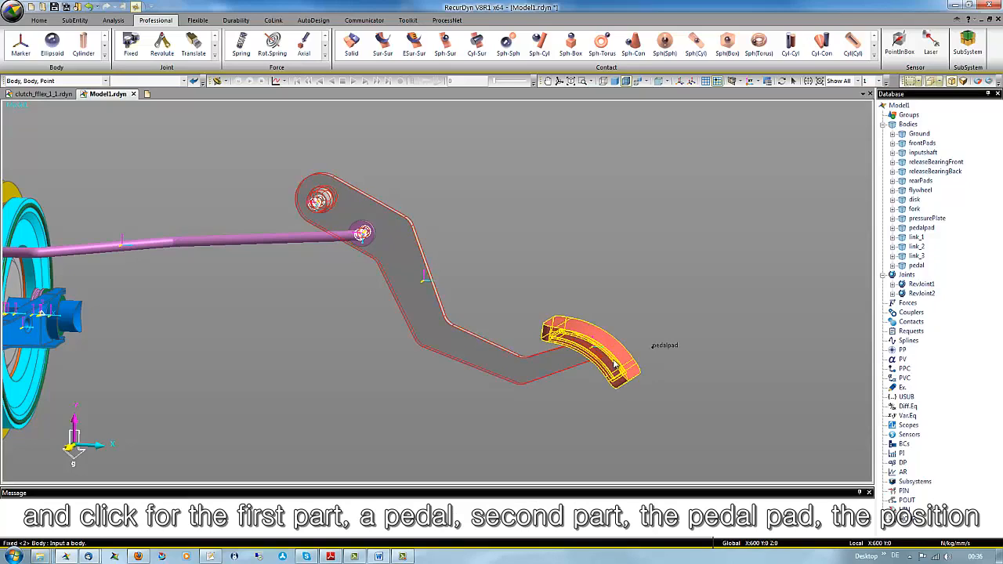
{"action": "left_click", "coordinate": [593, 350]}
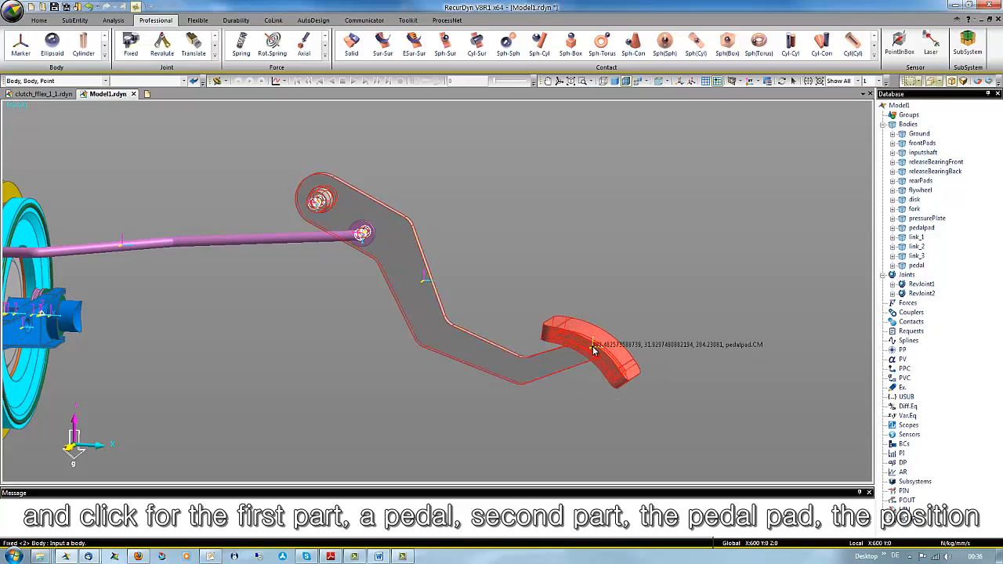
{"action": "left_click", "coordinate": [596, 349]}
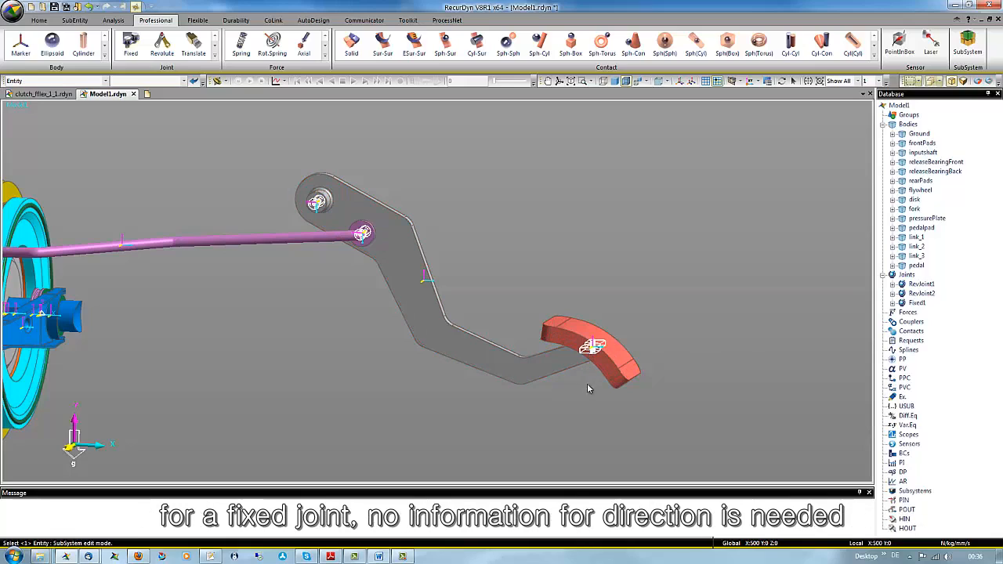
{"action": "mouse_move", "coordinate": [556, 402]}
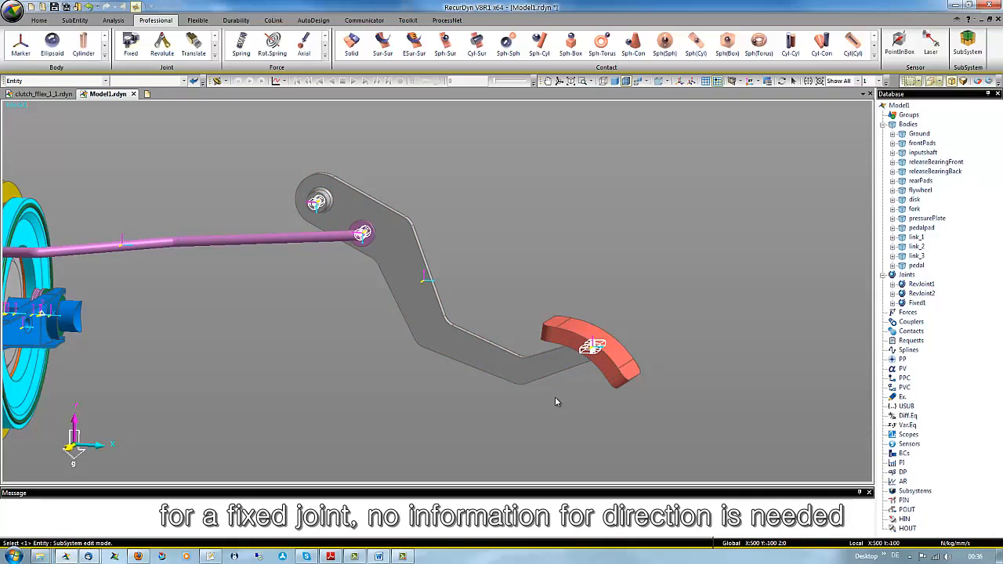
{"action": "mouse_move", "coordinate": [440, 406]}
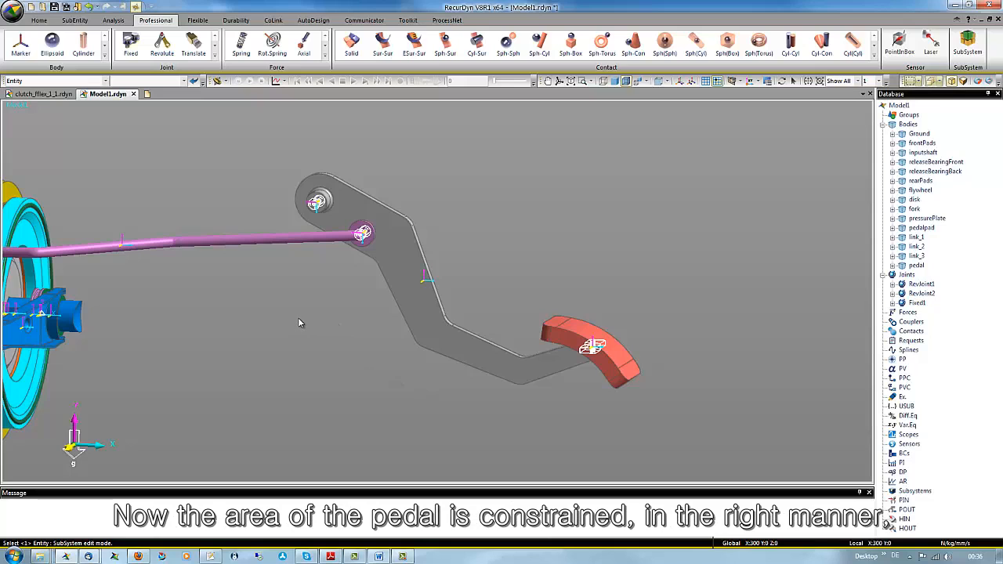
- Pan and rotate the view to see the other side of the mechanism
{"action": "left_click_drag", "start_coordinate": [298, 322], "coordinate": [429, 294]}
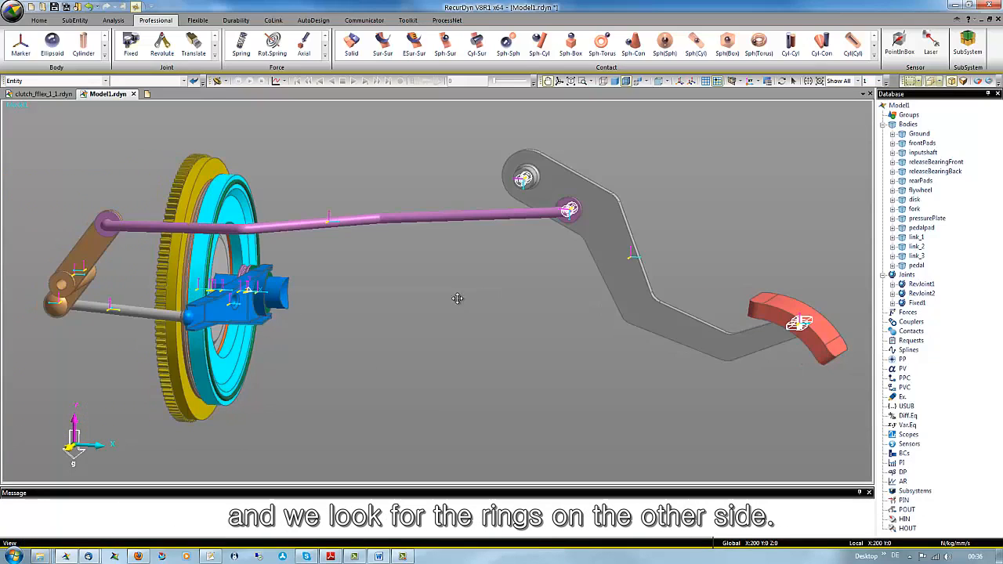
{"action": "mouse_move", "coordinate": [284, 339]}
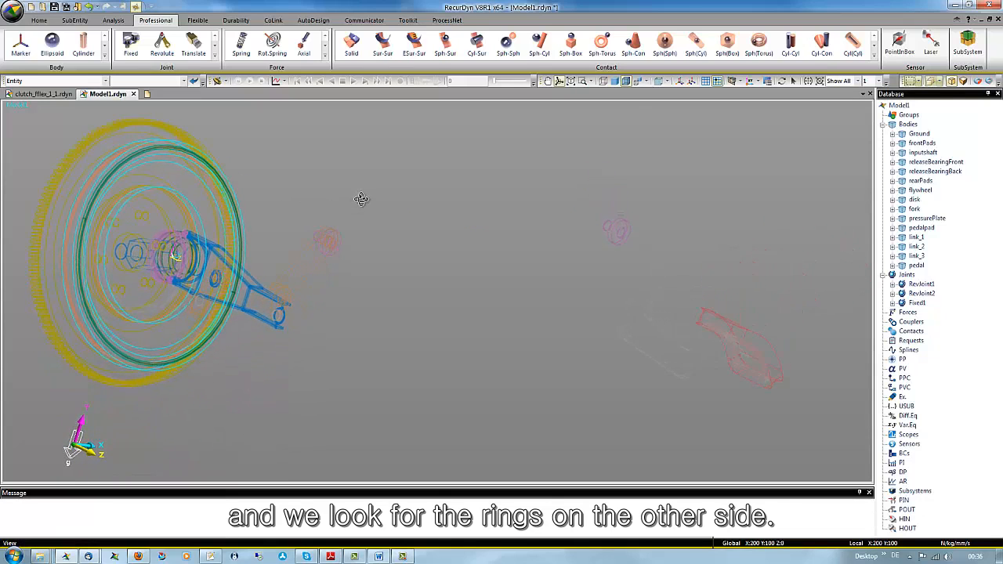
{"action": "left_click_drag", "start_coordinate": [362, 198], "coordinate": [409, 409]}
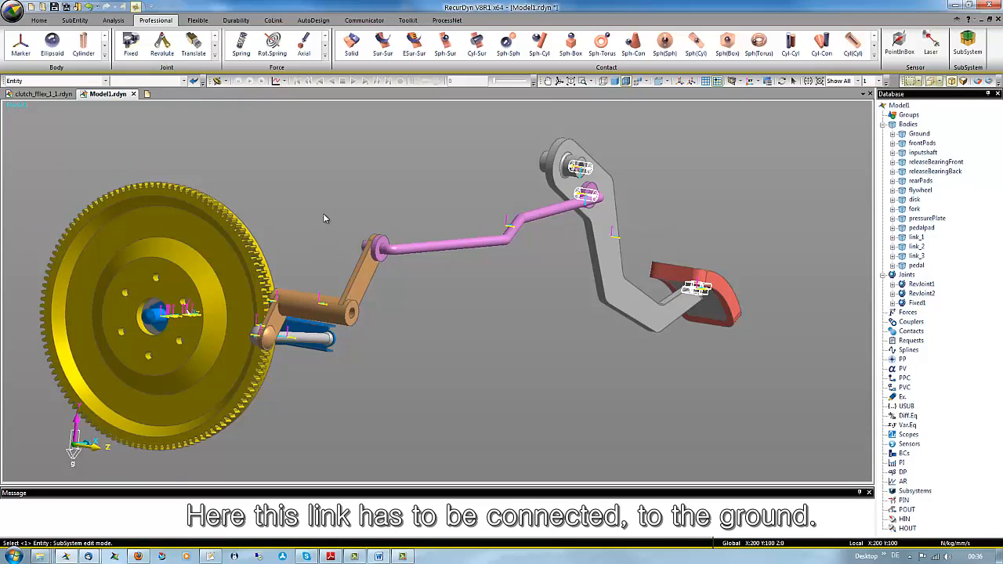
- Add RevJoint3 pinning the orange link to ground at its centre
{"action": "left_click", "coordinate": [162, 44]}
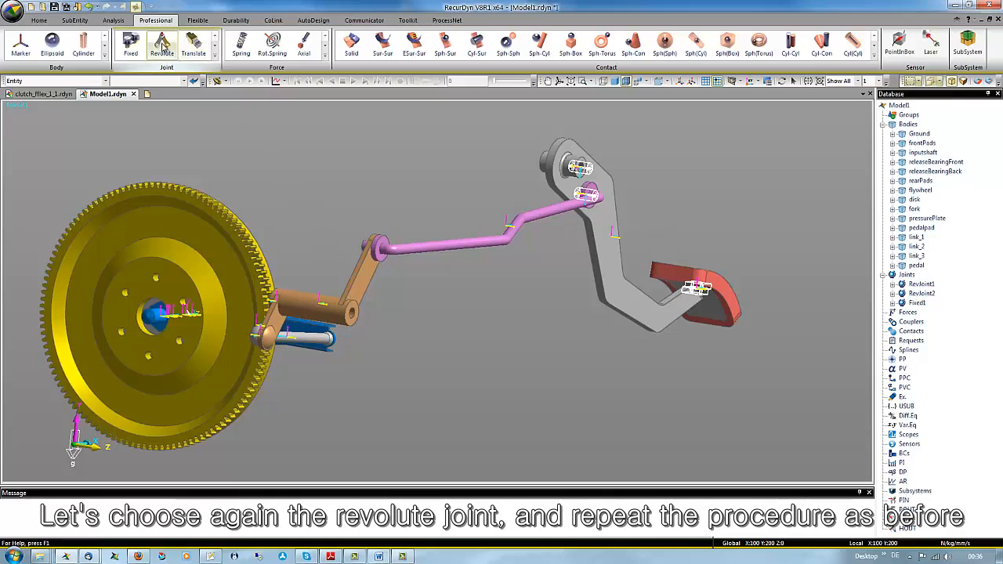
{"action": "left_click", "coordinate": [161, 44]}
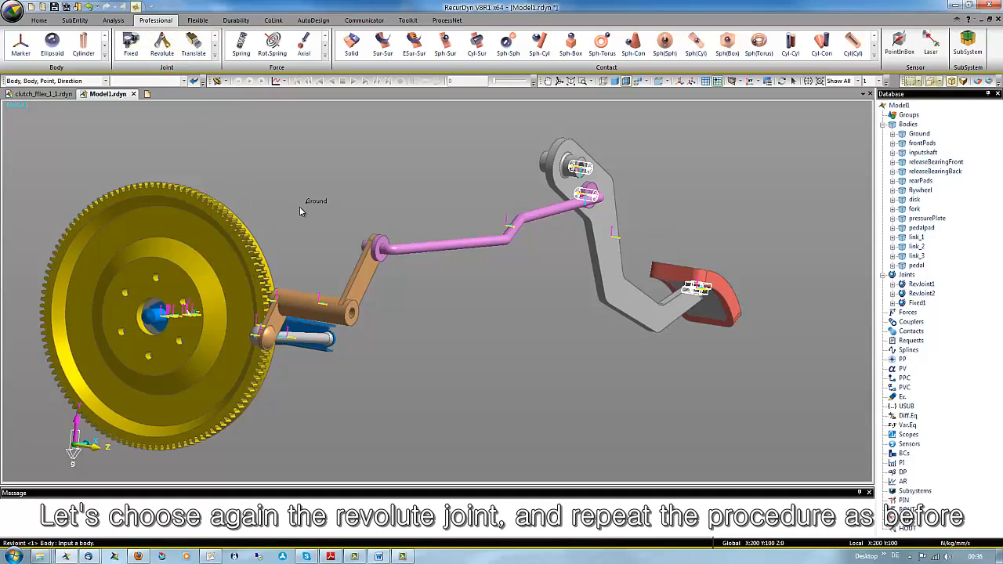
{"action": "mouse_move", "coordinate": [312, 239]}
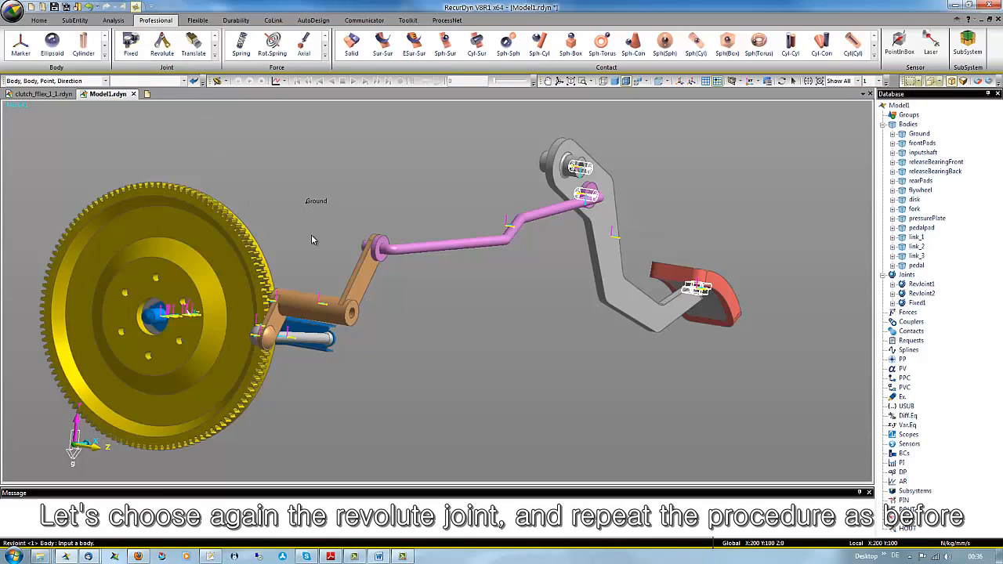
{"action": "left_click", "coordinate": [309, 305]}
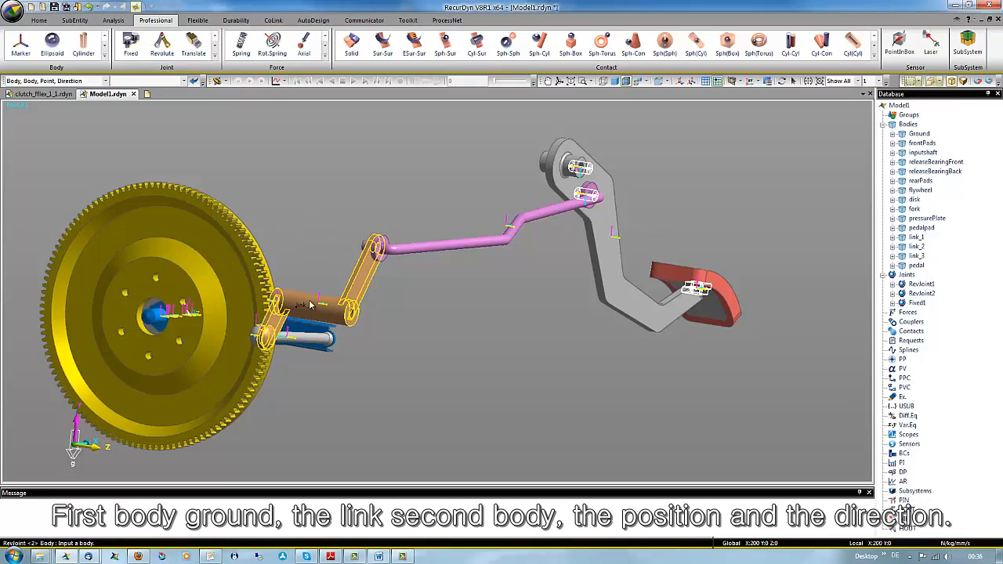
{"action": "left_click", "coordinate": [329, 298]}
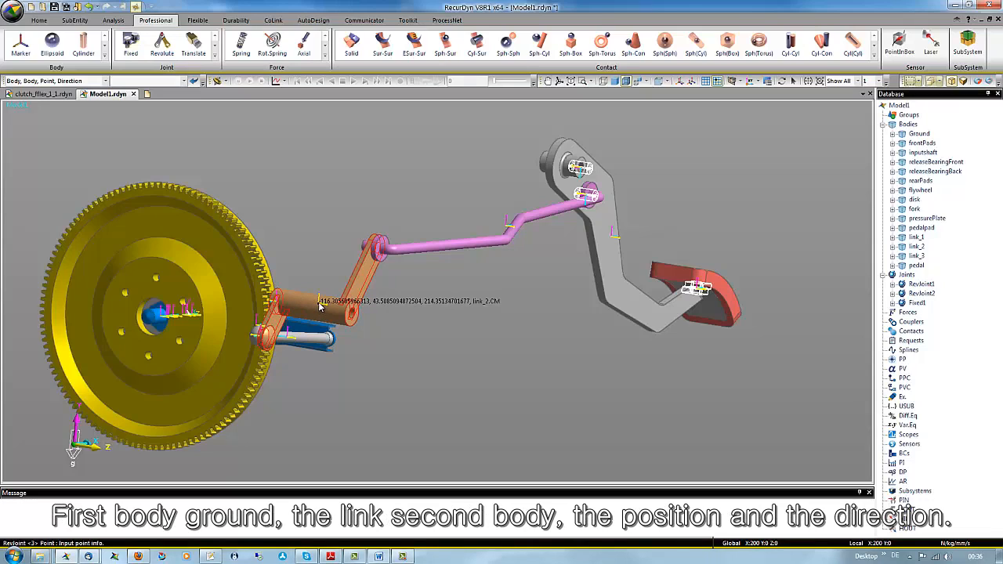
{"action": "left_click", "coordinate": [320, 305]}
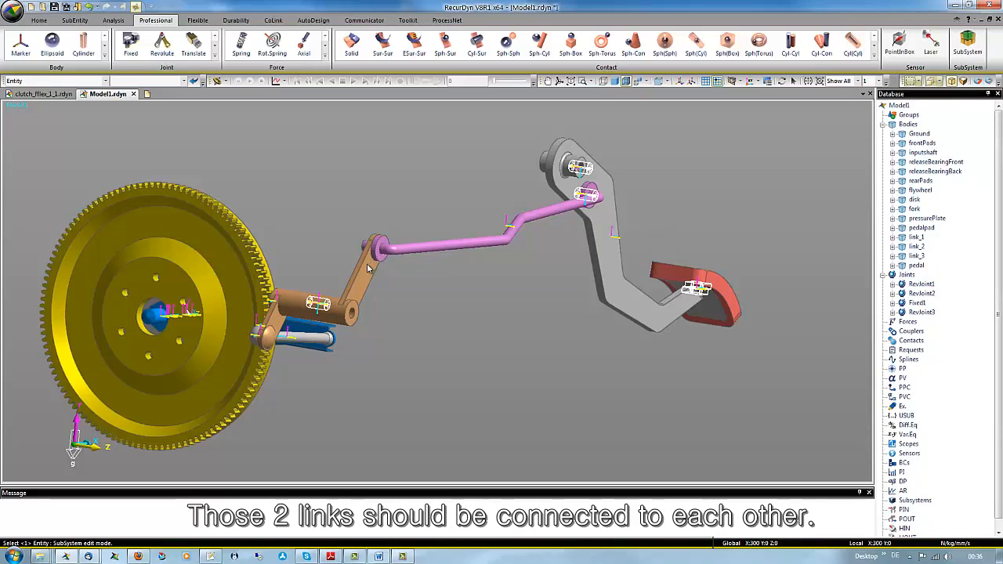
{"action": "mouse_move", "coordinate": [398, 253]}
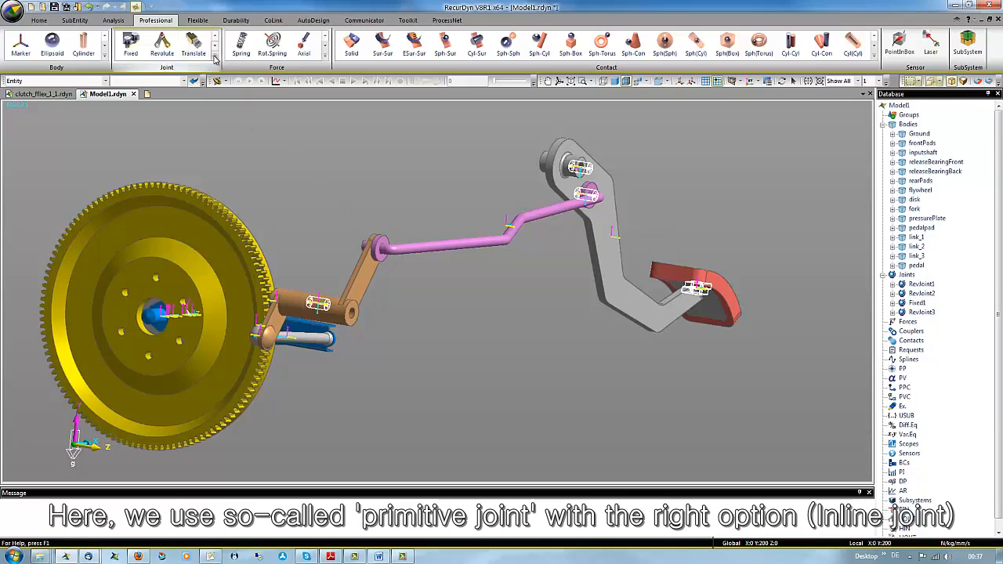
- Create inline joint Inline1 joining the orange link and pink rod at the rod's end hole
{"action": "left_click", "coordinate": [213, 55]}
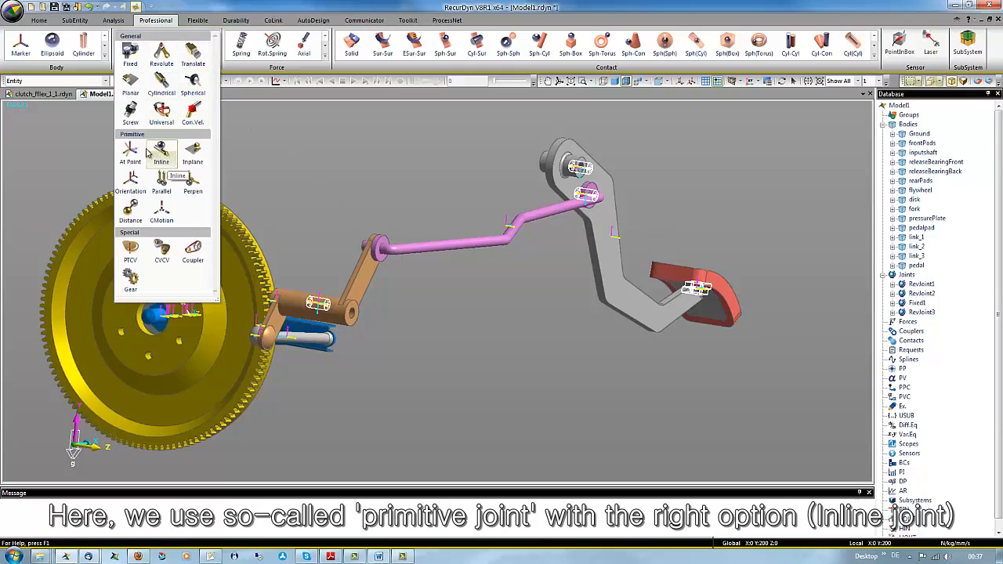
{"action": "left_click", "coordinate": [161, 154]}
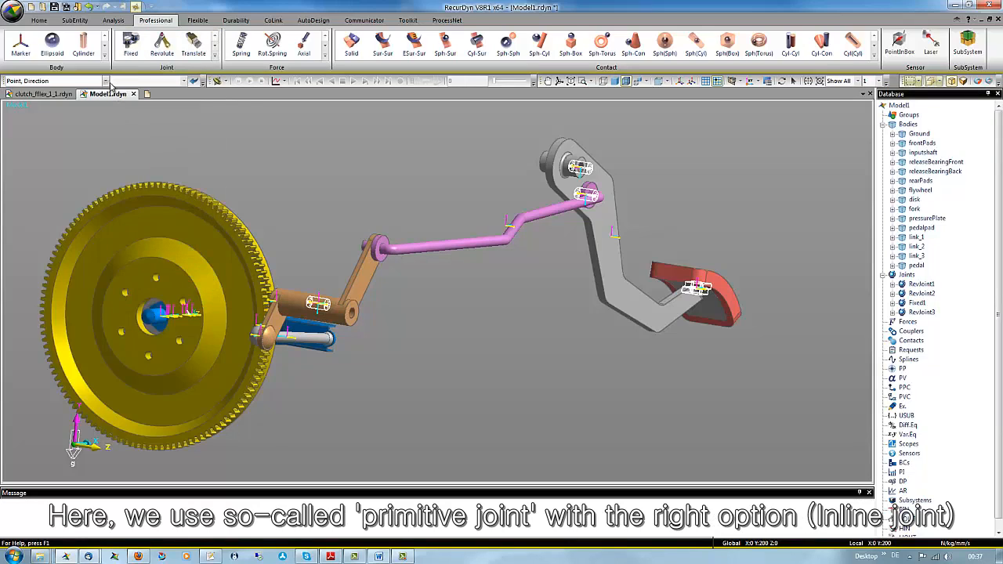
{"action": "left_click", "coordinate": [106, 81]}
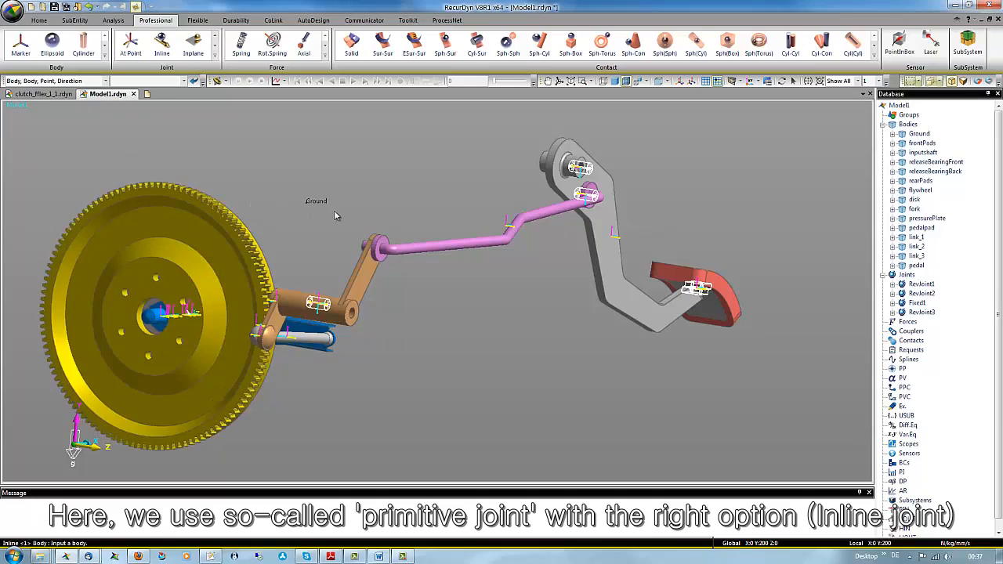
{"action": "mouse_move", "coordinate": [343, 210]}
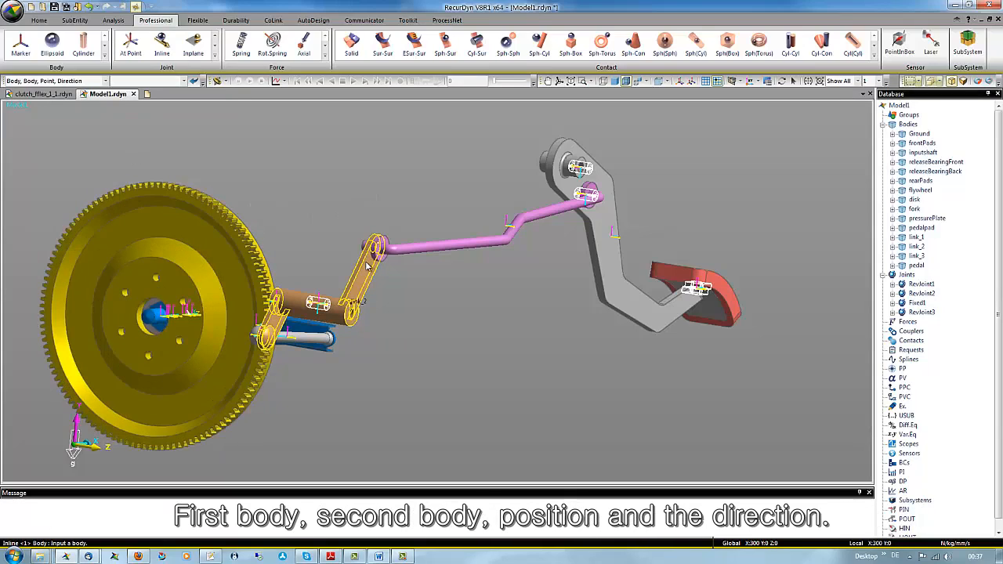
{"action": "left_click", "coordinate": [384, 251]}
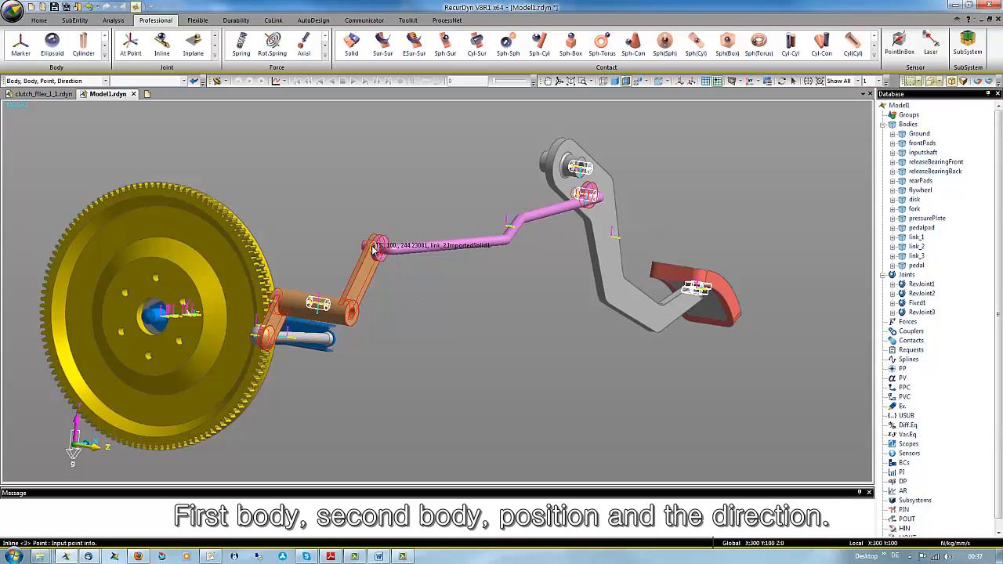
{"action": "left_click", "coordinate": [376, 245]}
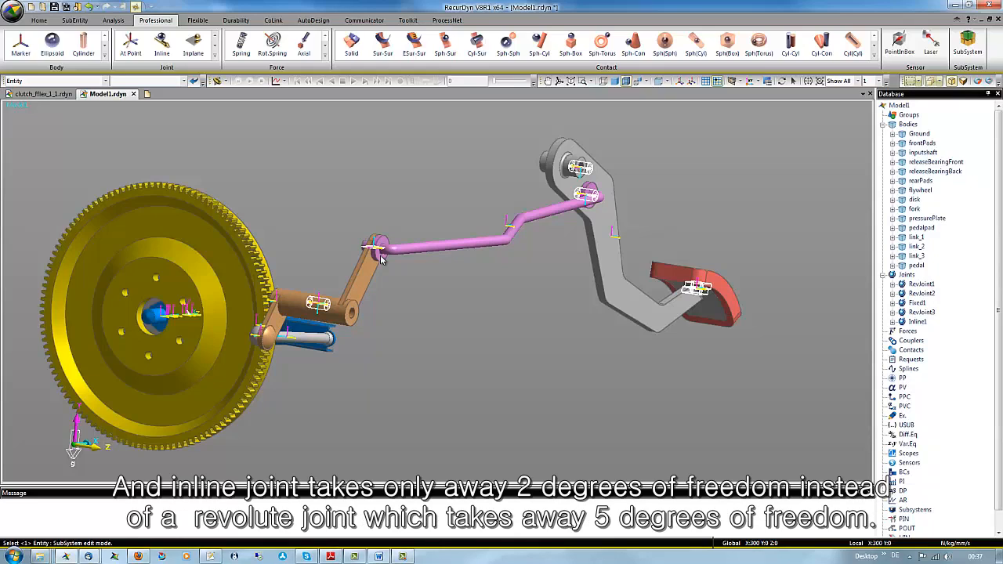
{"action": "mouse_move", "coordinate": [321, 306]}
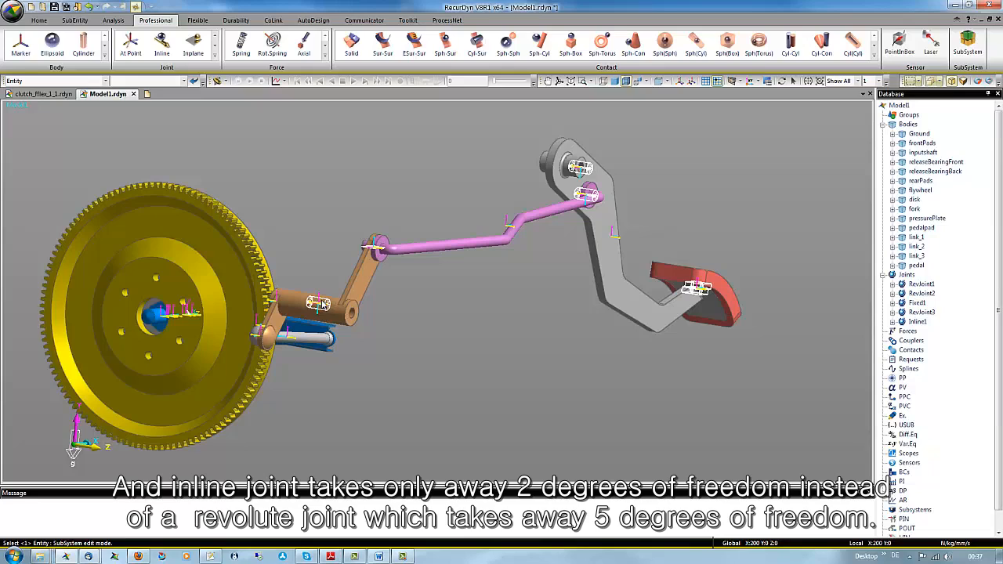
{"action": "mouse_move", "coordinate": [329, 251]}
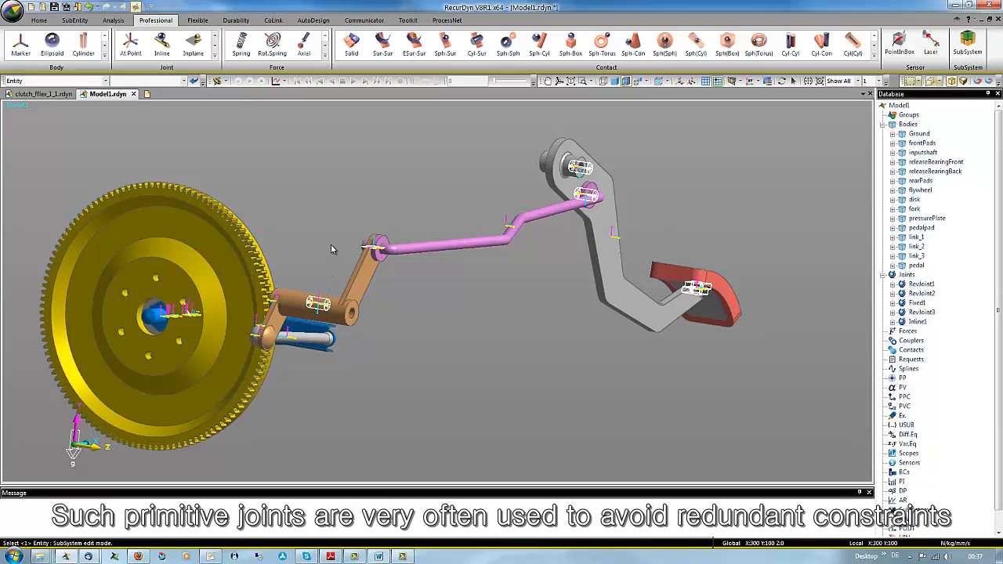
{"action": "mouse_move", "coordinate": [335, 370]}
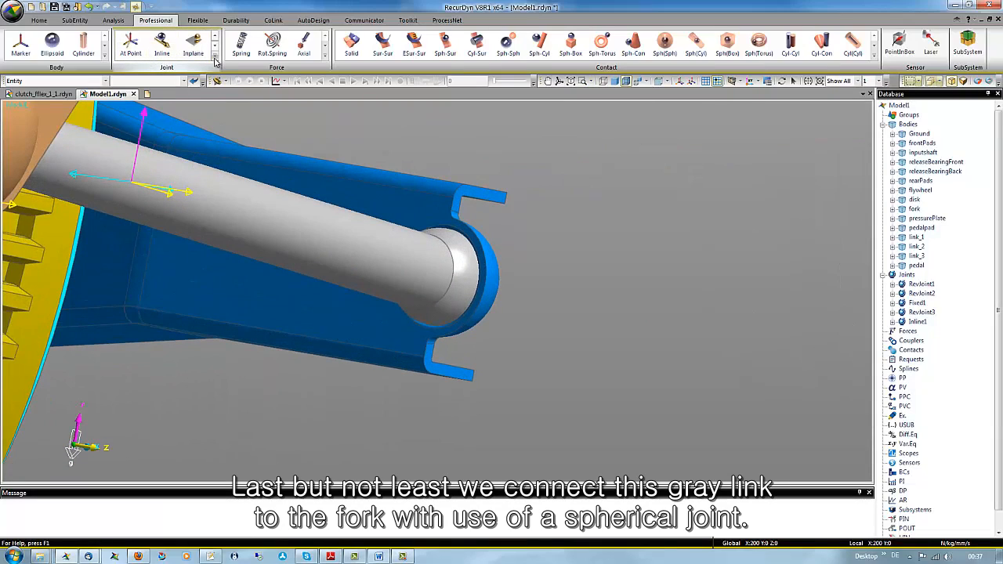
- Create a Body-Body-Point spherical joint, picking the gray link as the first body
{"action": "left_click", "coordinate": [215, 64]}
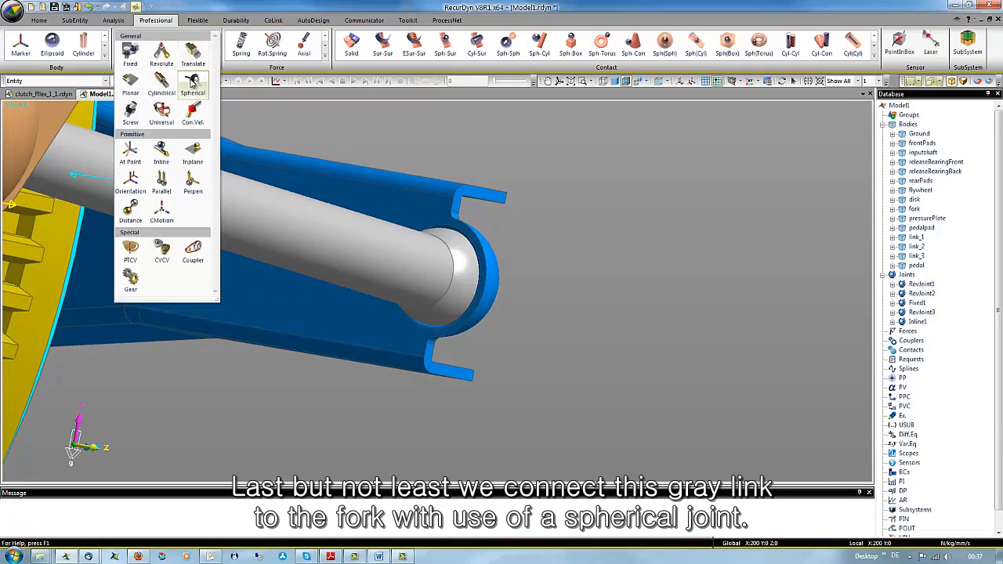
{"action": "left_click", "coordinate": [193, 84]}
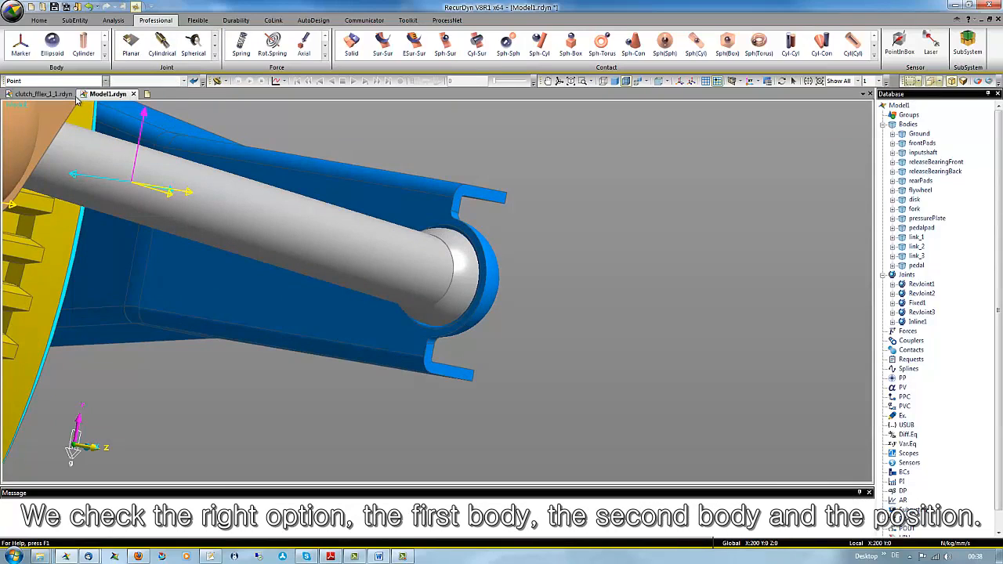
{"action": "left_click", "coordinate": [423, 270]}
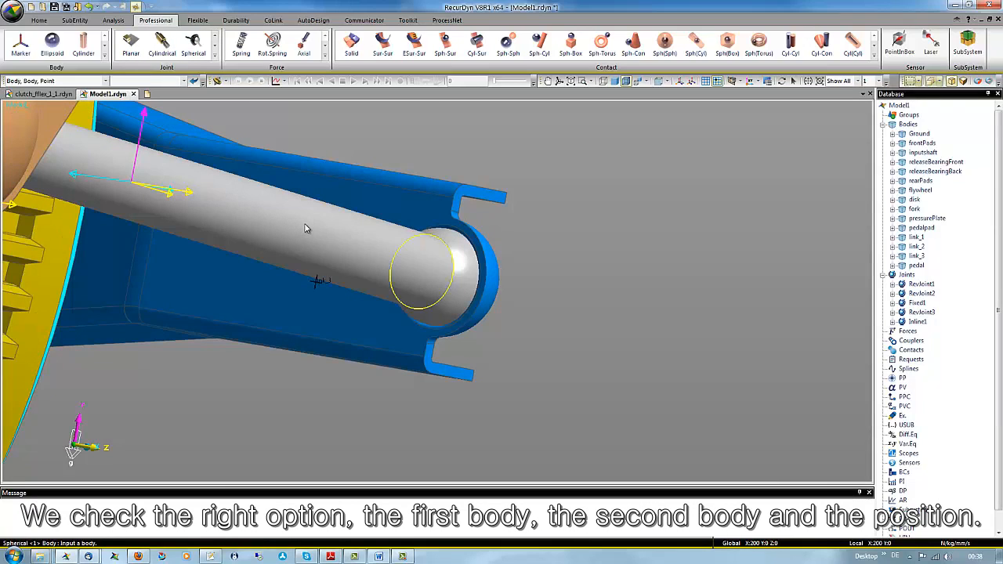
{"action": "left_click", "coordinate": [439, 235]}
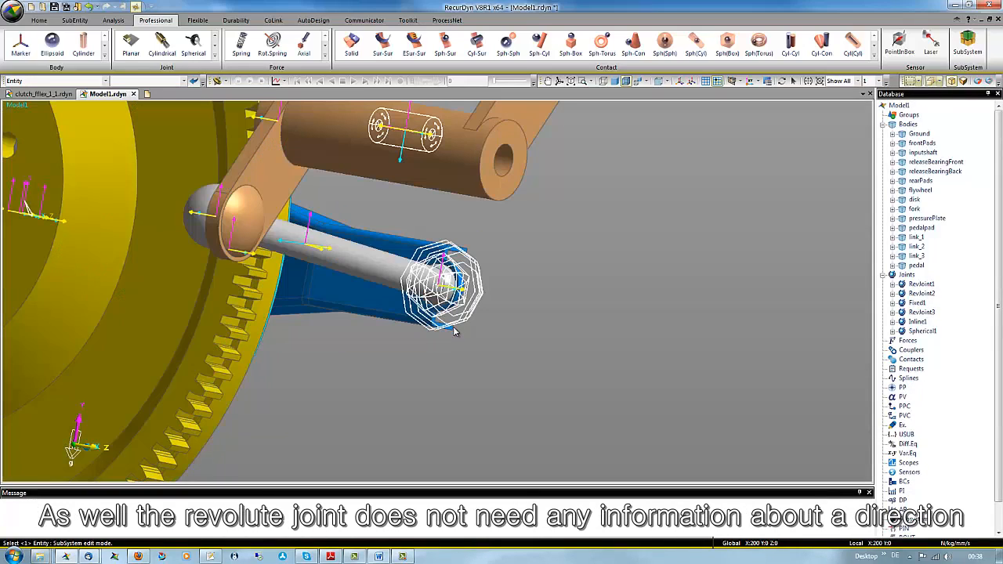
{"action": "mouse_move", "coordinate": [437, 330]}
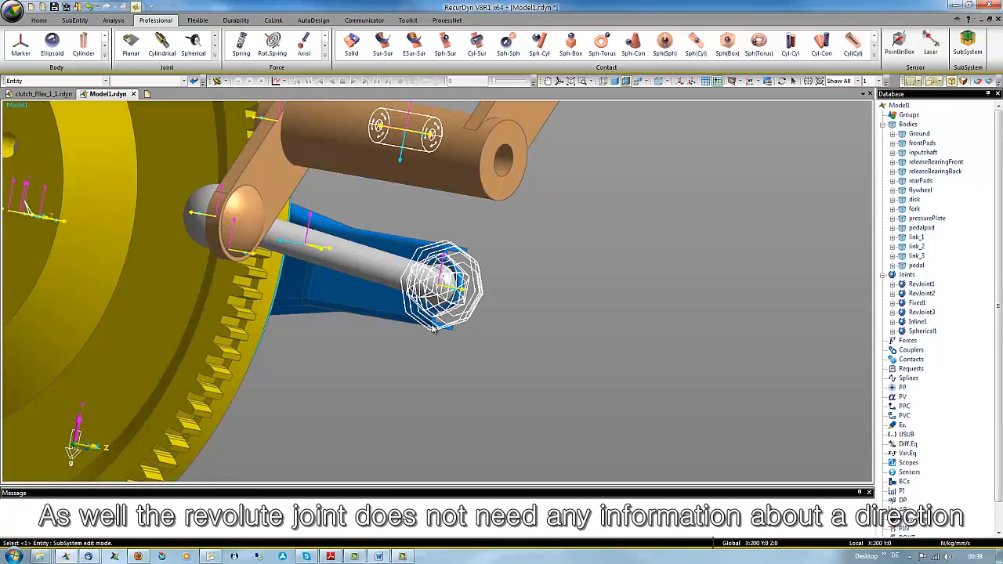
{"action": "mouse_move", "coordinate": [570, 270]}
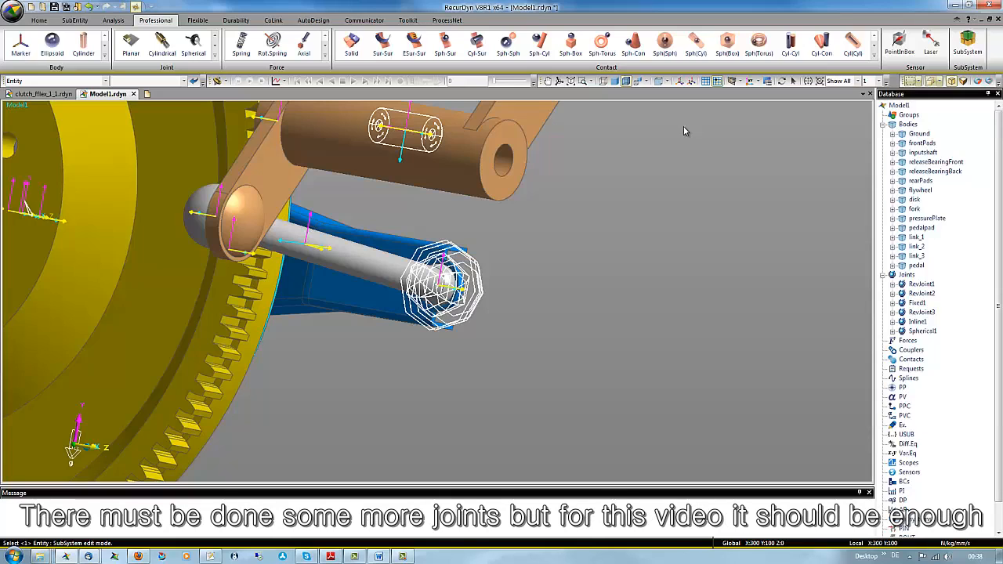
{"action": "mouse_move", "coordinate": [661, 81]}
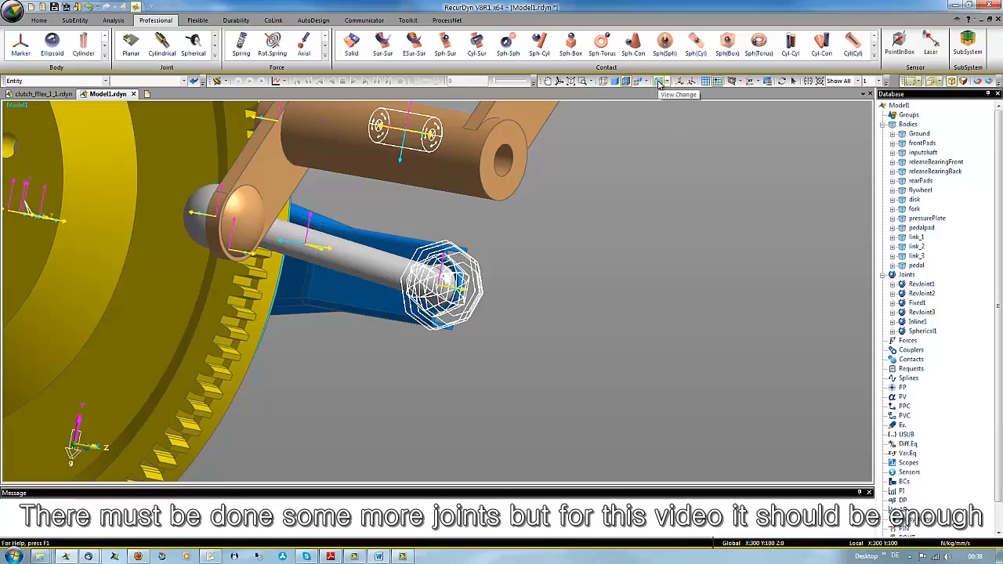
- Switch to the side view to see the full clutch linkage with six joints
{"action": "left_click", "coordinate": [661, 81]}
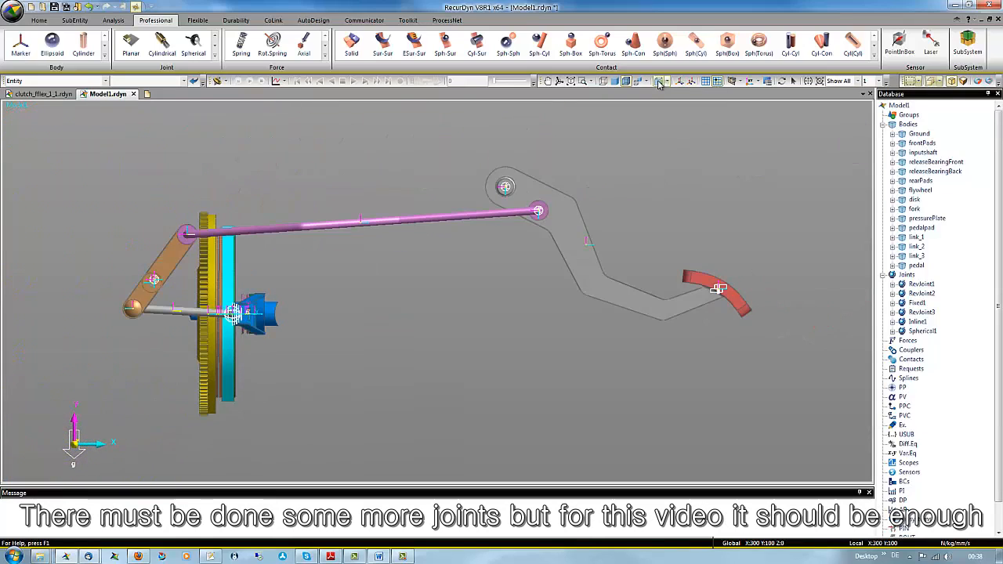